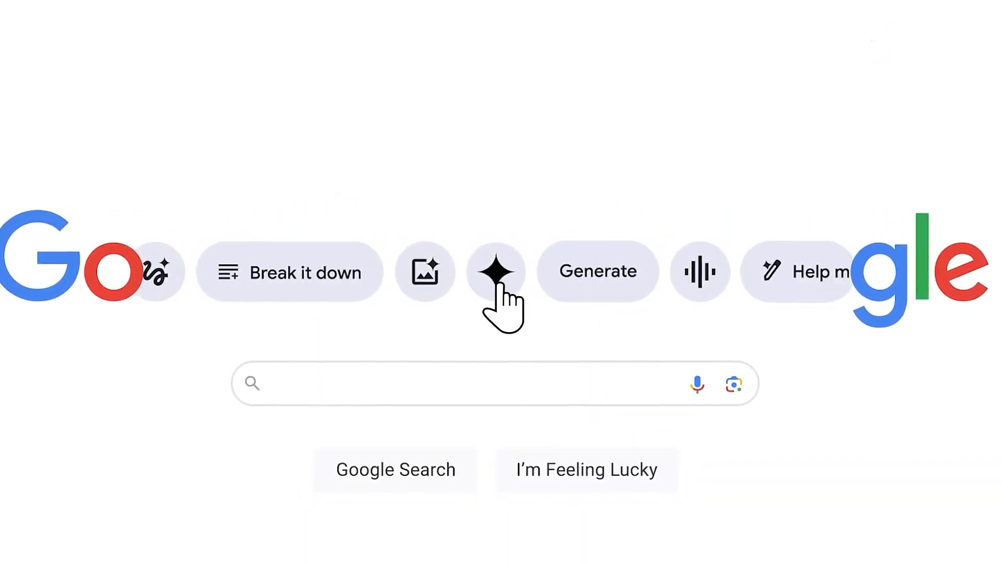
# Open the product launch email thread and show the Gemini assistant panel with suggested actions
pyautogui.click(498, 271)
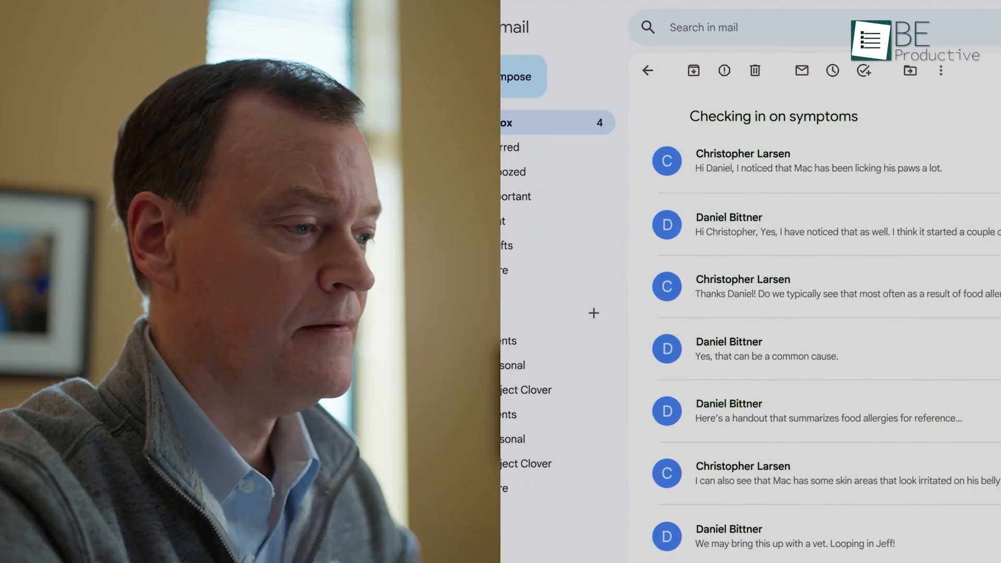
pyautogui.click(760, 274)
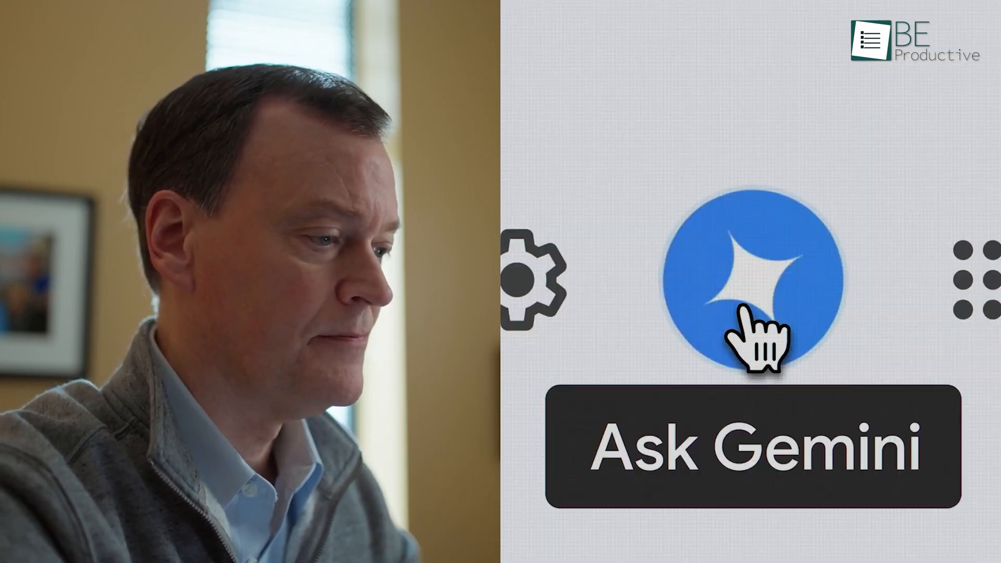
pyautogui.click(759, 275)
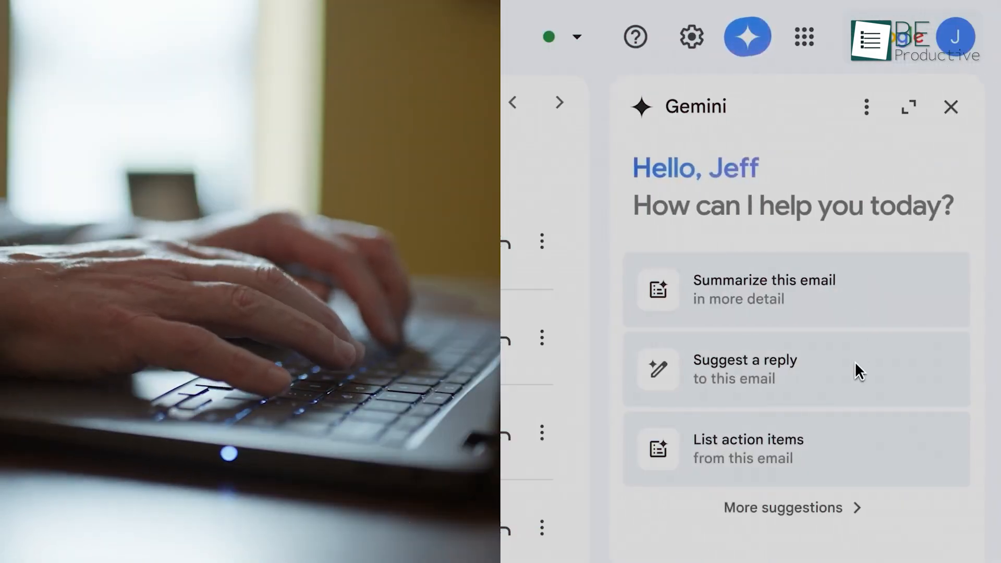
pyautogui.click(951, 107)
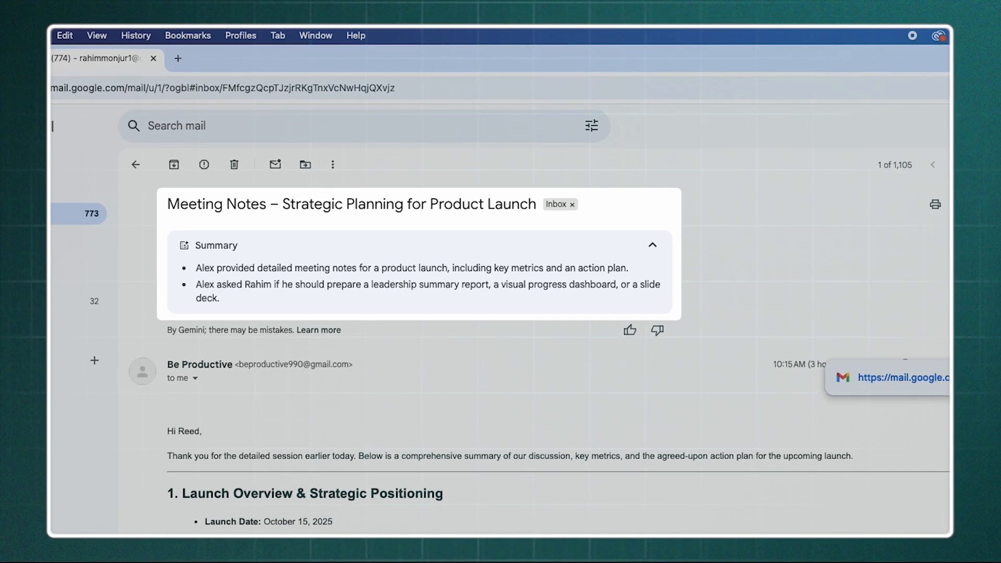
# Ask Gemini to summarize the meeting notes email in more detail
pyautogui.click(893, 95)
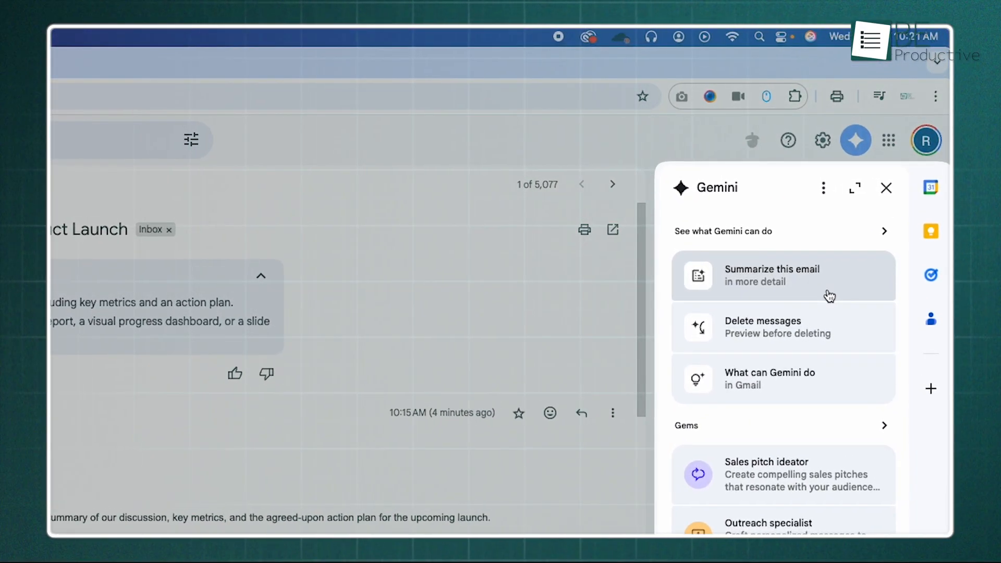
pyautogui.click(781, 275)
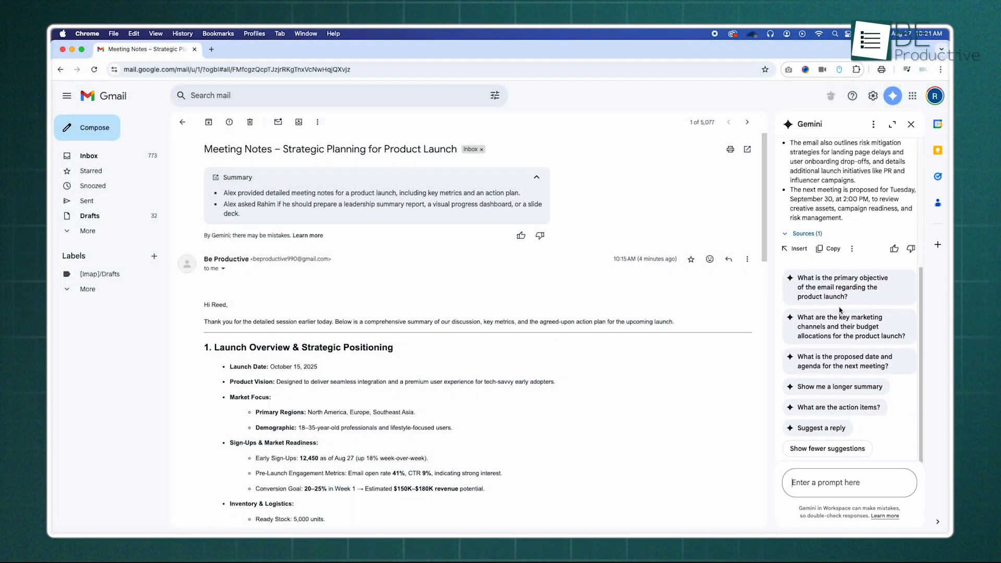
# Open Gmail's full settings and scroll the General page down to Smart features
pyautogui.click(873, 95)
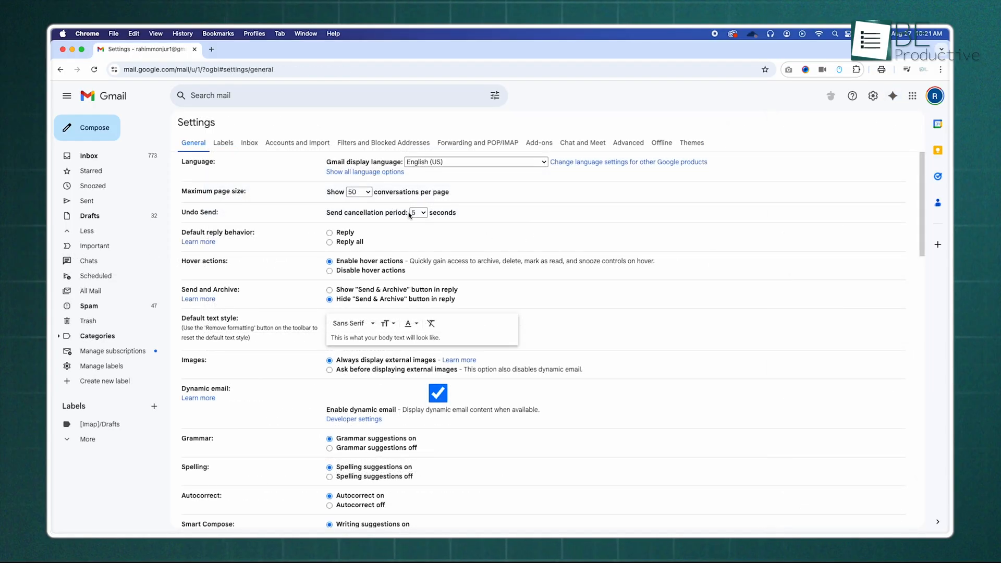
pyautogui.moveTo(193, 142)
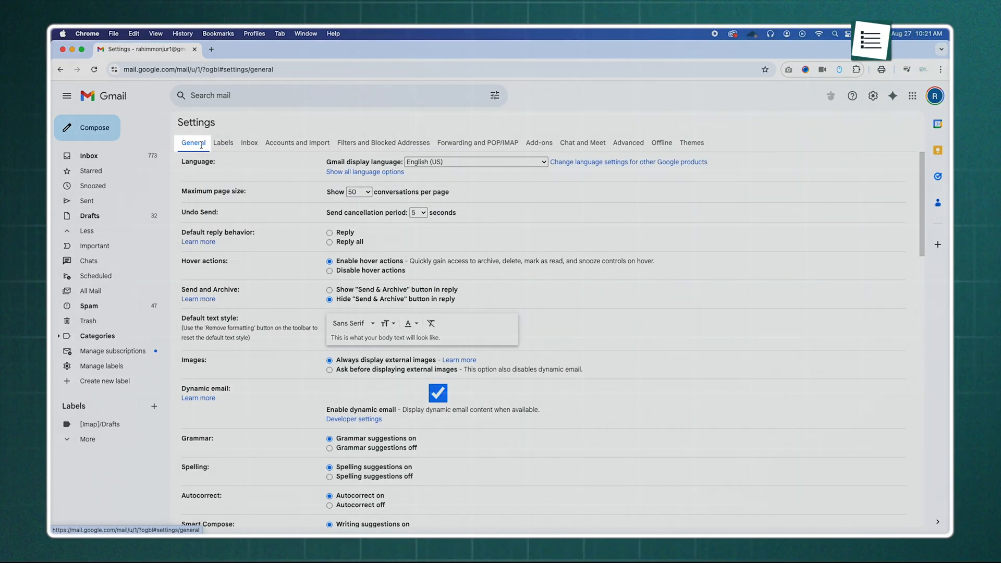
pyautogui.scroll(-3)
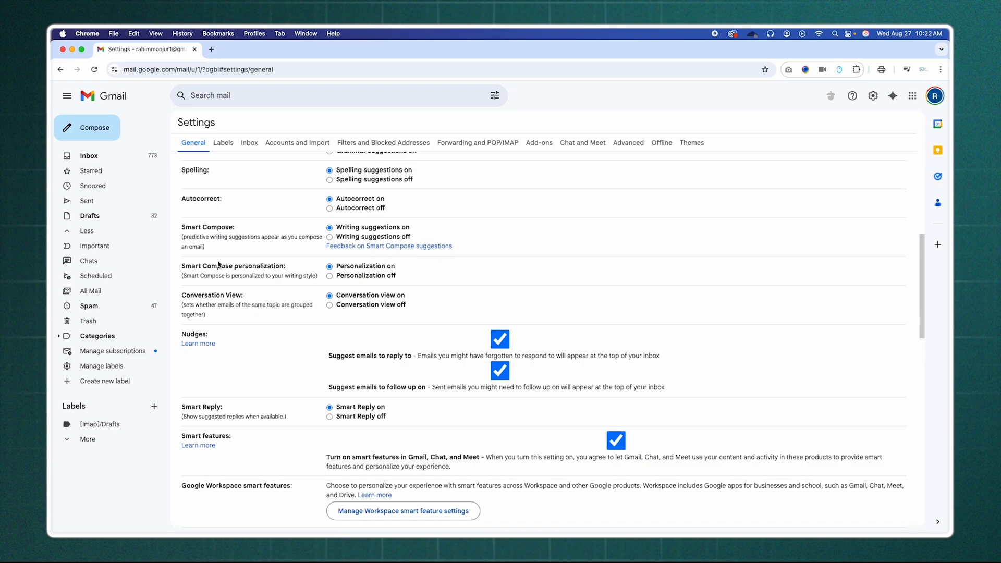
pyautogui.scroll(-3)
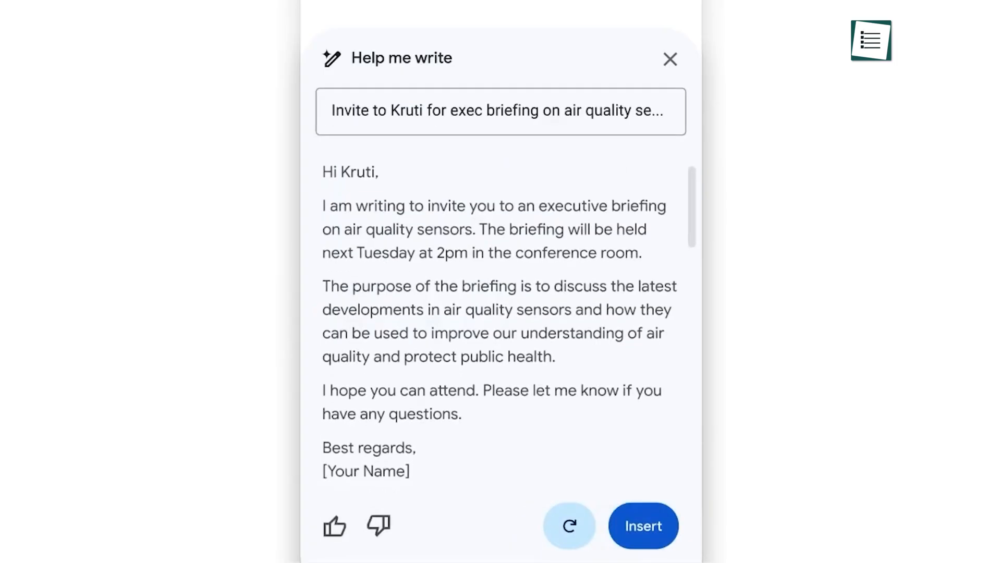
# Enter the search query before:2025/01/01 in the Search mail bar
pyautogui.click(643, 525)
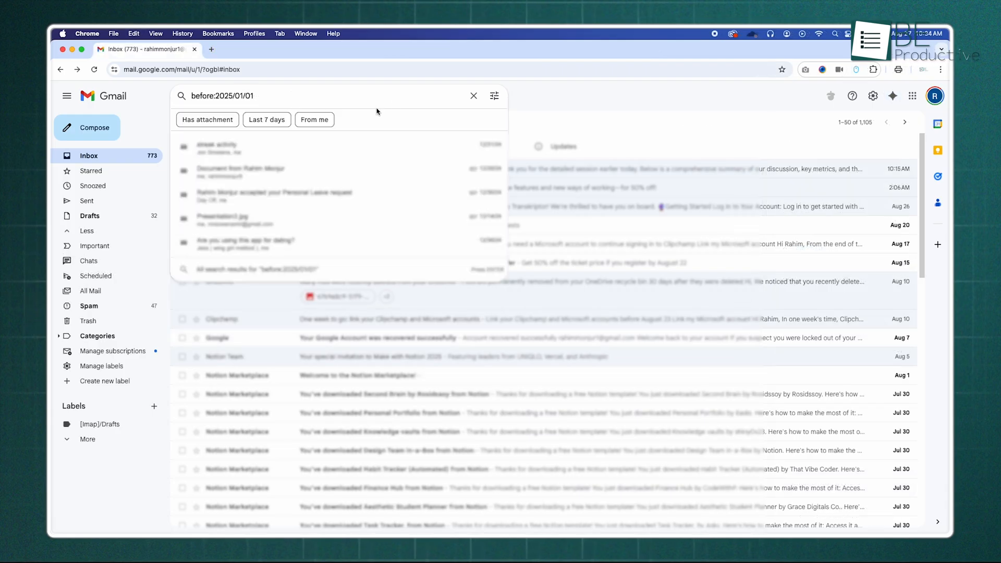
pyautogui.moveTo(331, 220)
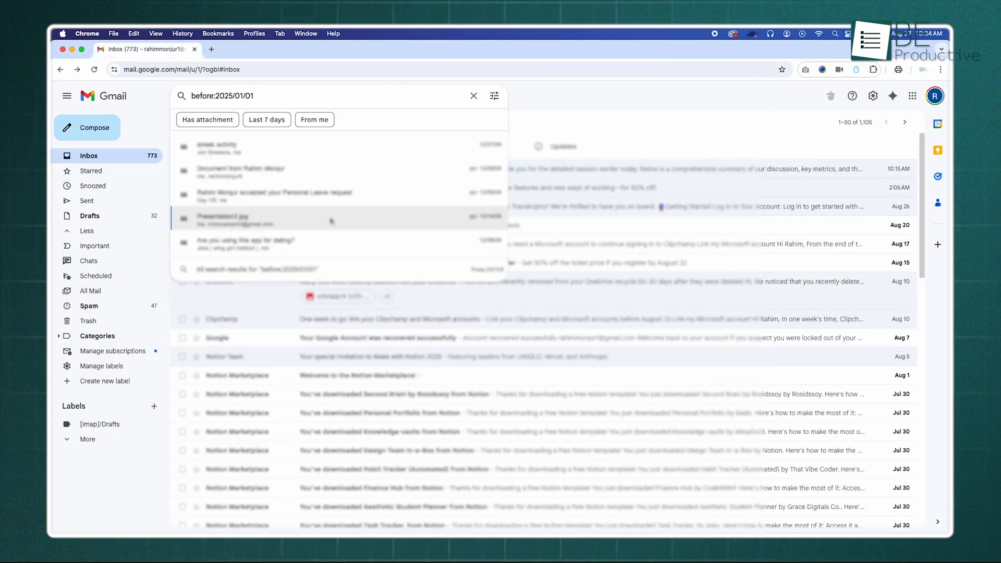
pyautogui.moveTo(331, 161)
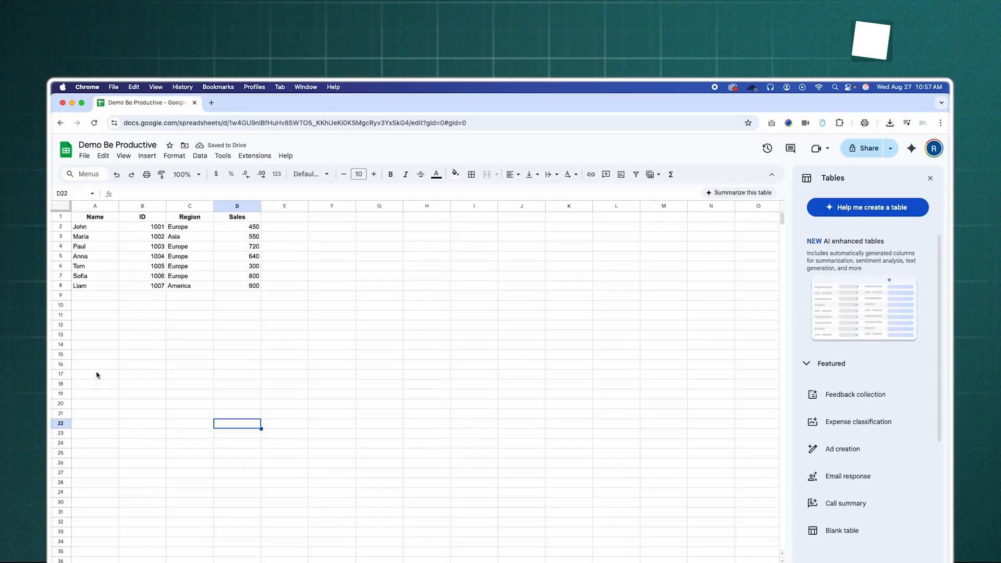
# In A15 enter =QUERY(A1:D10, "SELECT A, D WHERE C = 'Europe' ORDER BY D DESC LIMIT 5", 1) and select the results
pyautogui.click(74, 302)
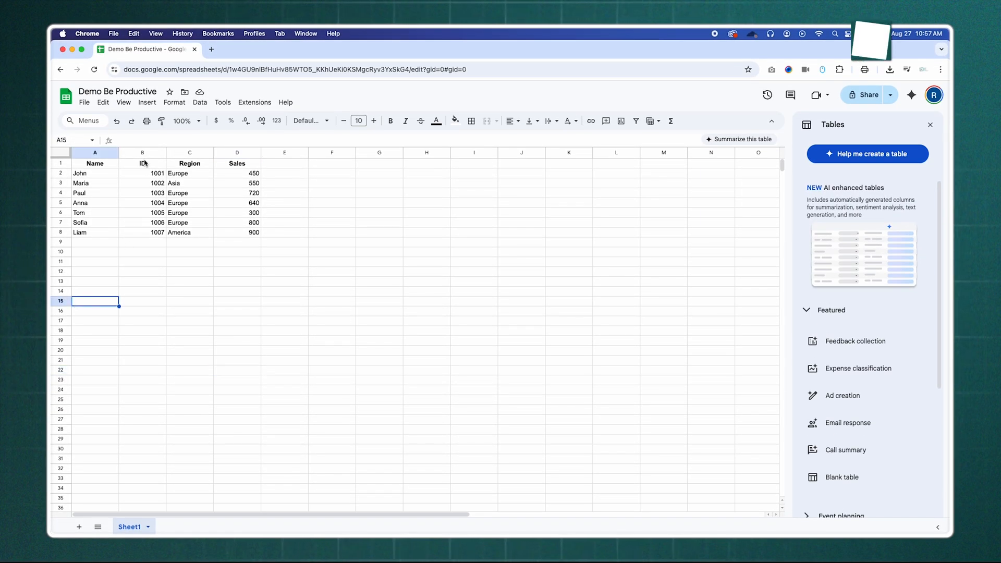
pyautogui.click(929, 124)
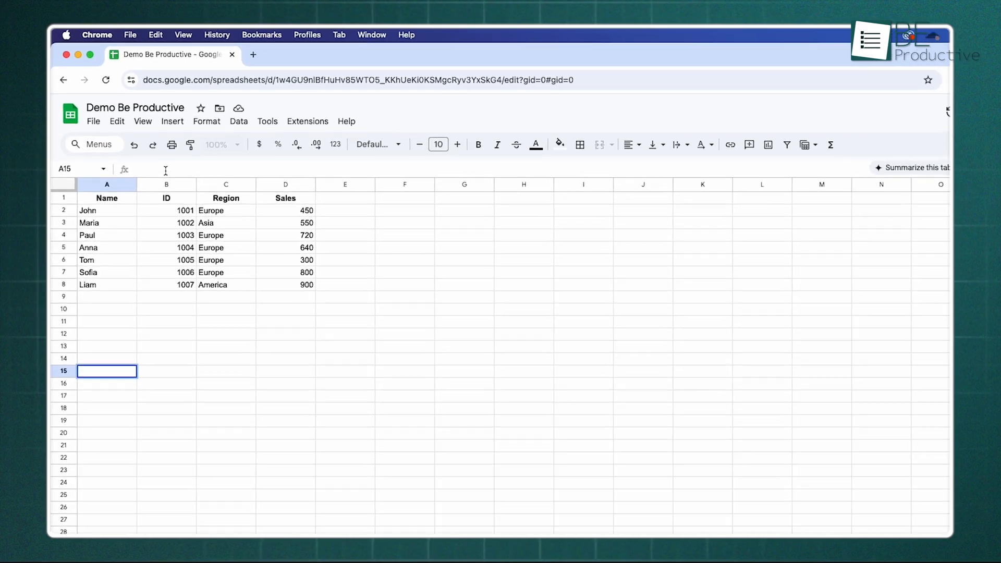
pyautogui.write('=QUERY(A1:D10, "SELECT A, D WHERE C = \'Europe\' ORDER BY D DESC LIMIT 5", 1)')
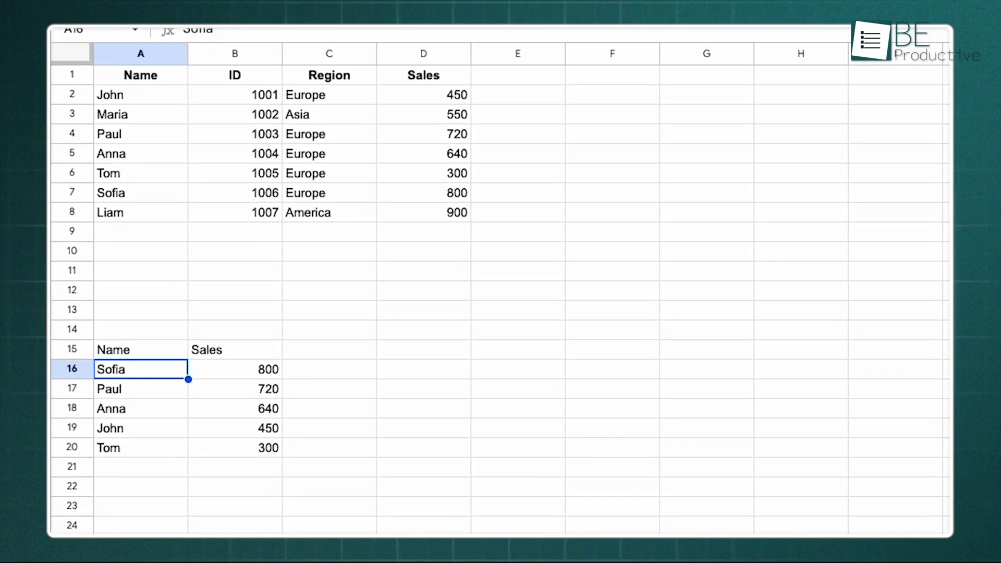
pyautogui.click(237, 462)
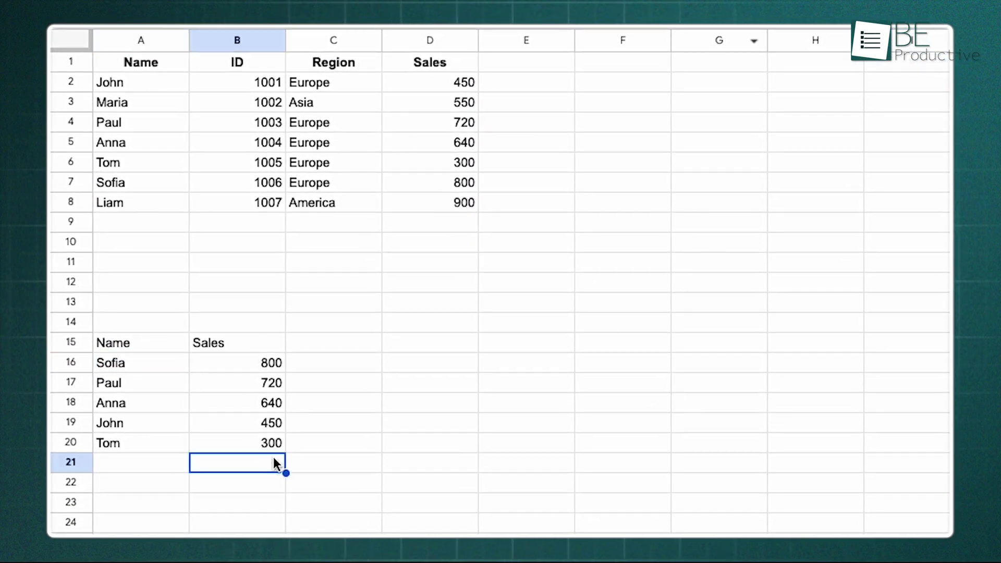
pyautogui.click(238, 402)
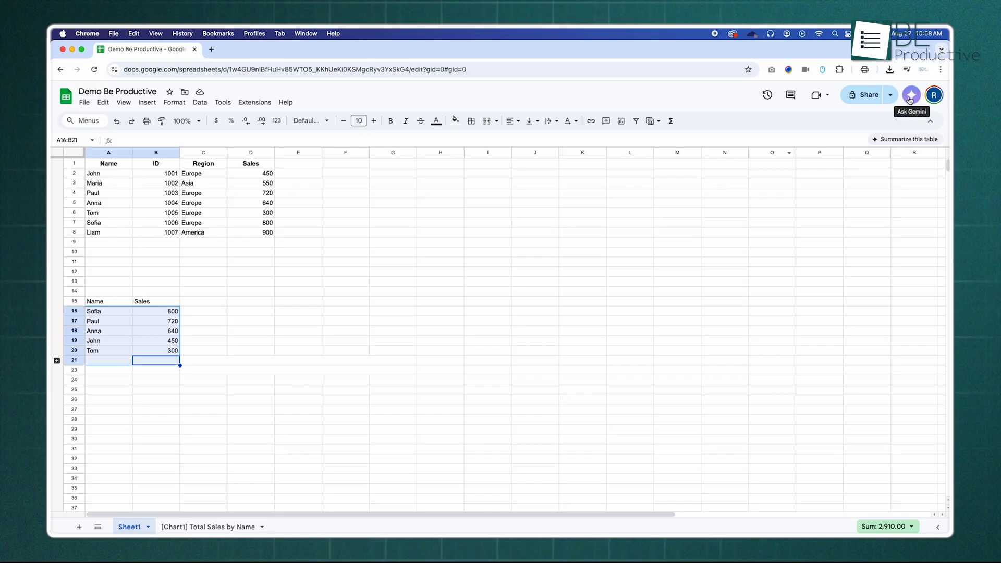
# Ask Gemini for a bar chart showing total sales by region and insert it into the spreadsheet
pyautogui.click(912, 95)
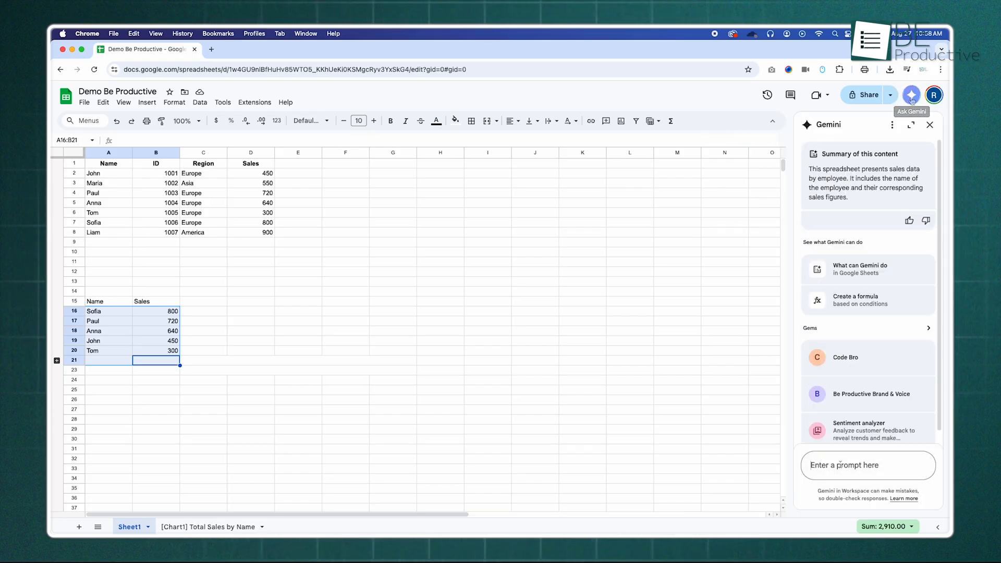
pyautogui.write('Create a bar chart showing total sales by region')
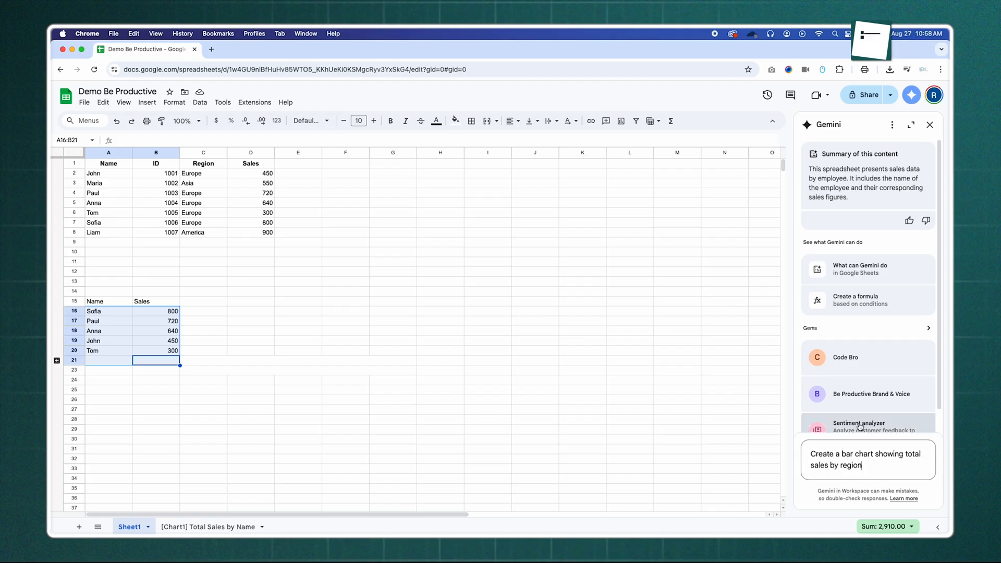
pyautogui.press('Return')
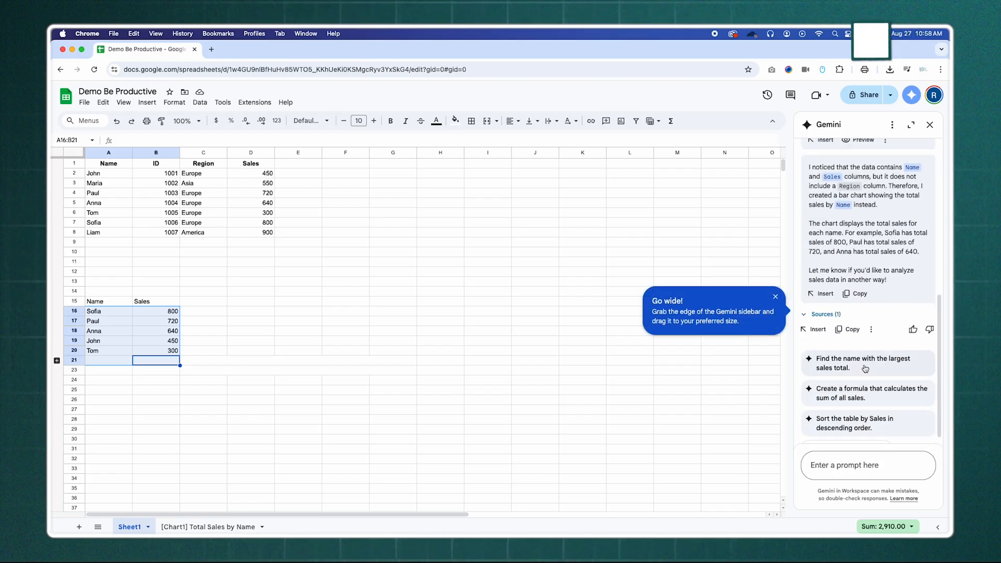
pyautogui.scroll(3)
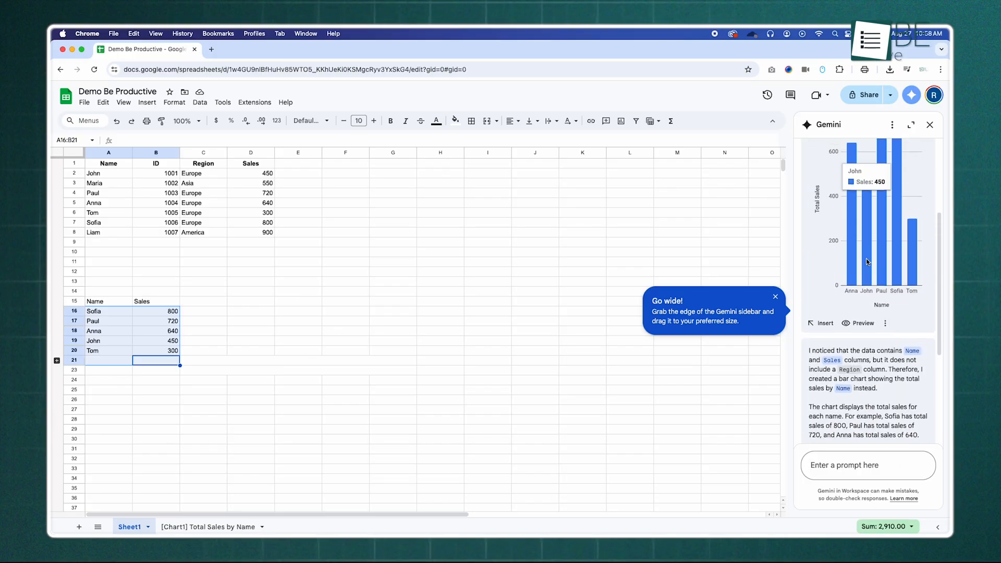
pyautogui.click(823, 368)
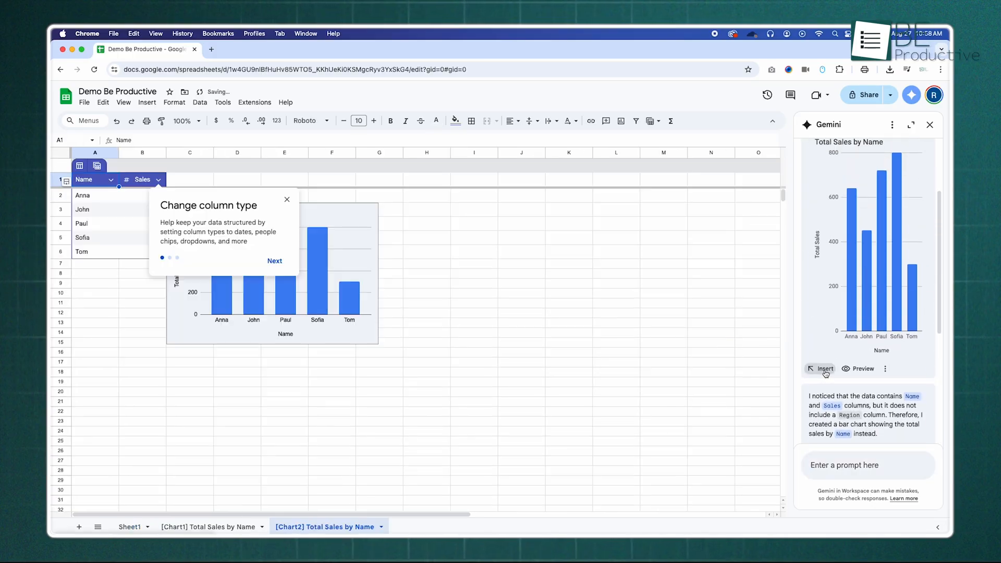
pyautogui.click(823, 368)
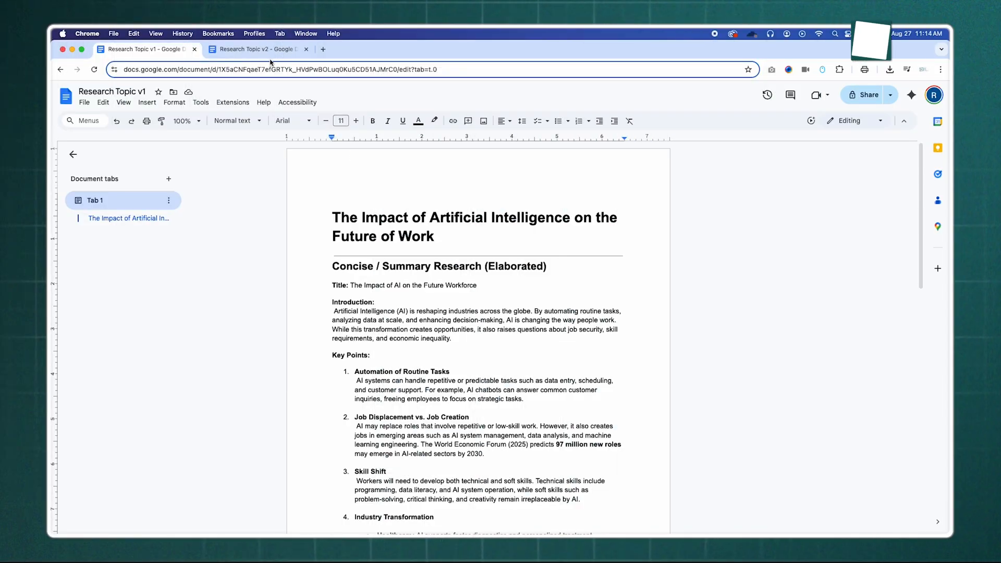
pyautogui.click(256, 49)
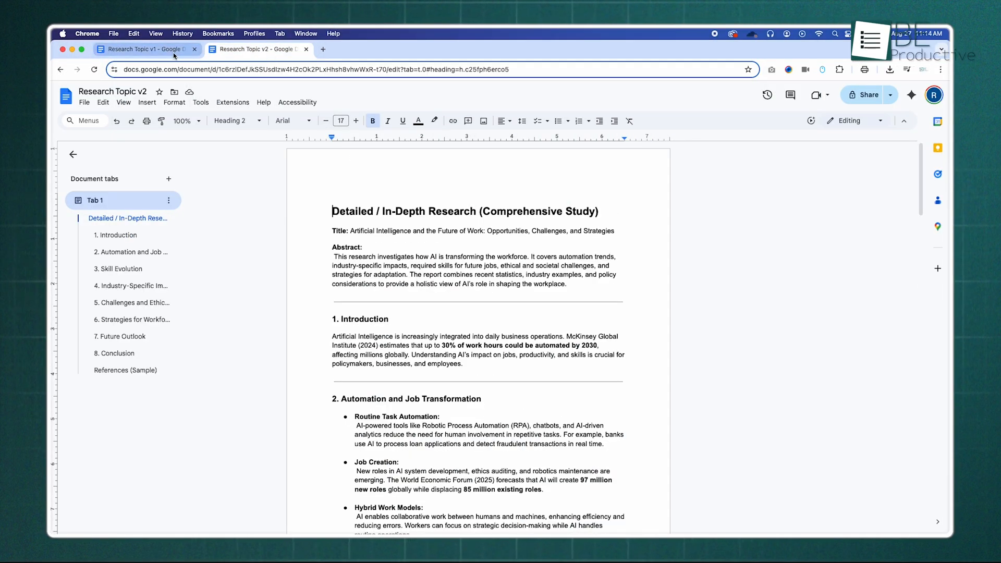
pyautogui.click(144, 49)
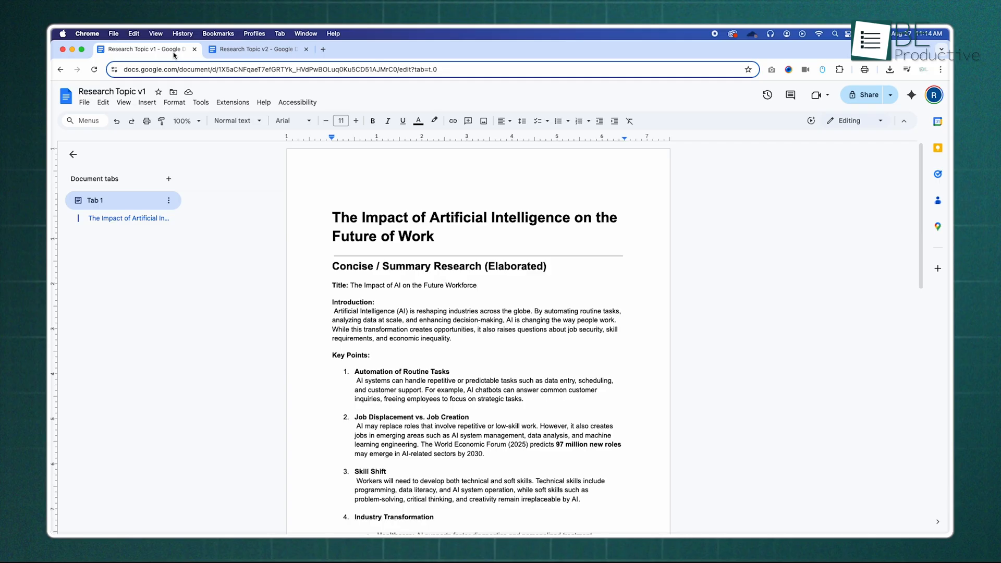
pyautogui.moveTo(238, 210)
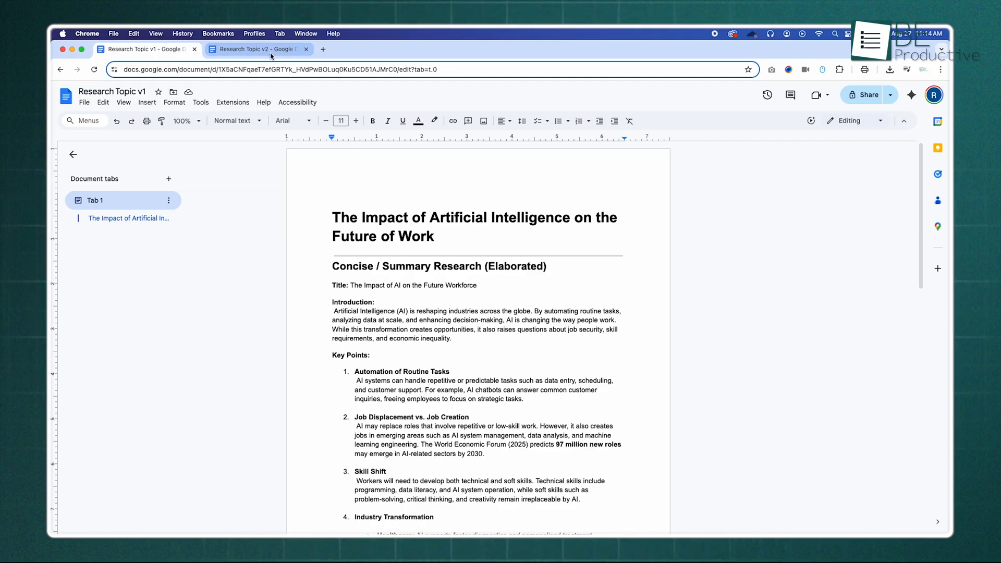
pyautogui.click(255, 49)
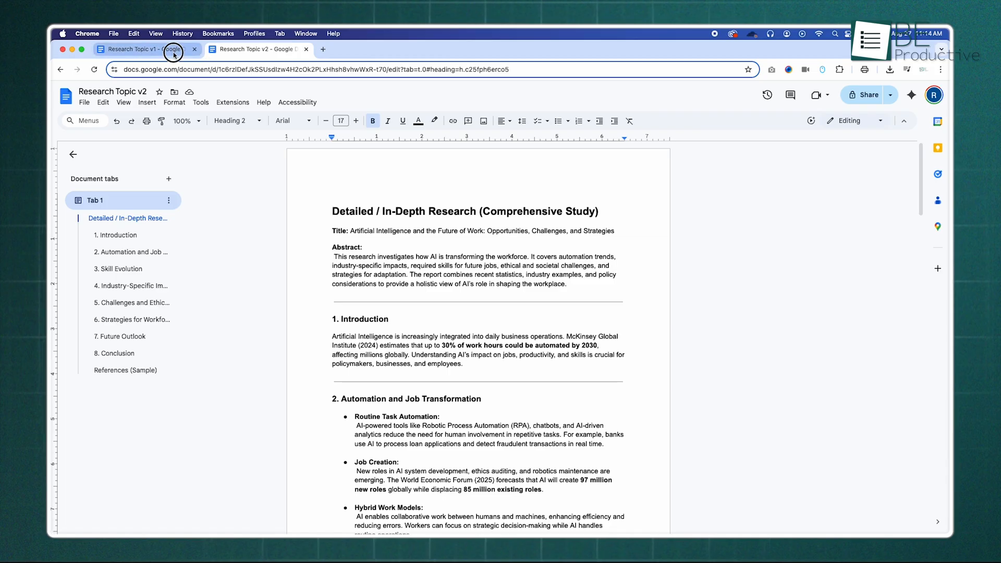
pyautogui.click(142, 49)
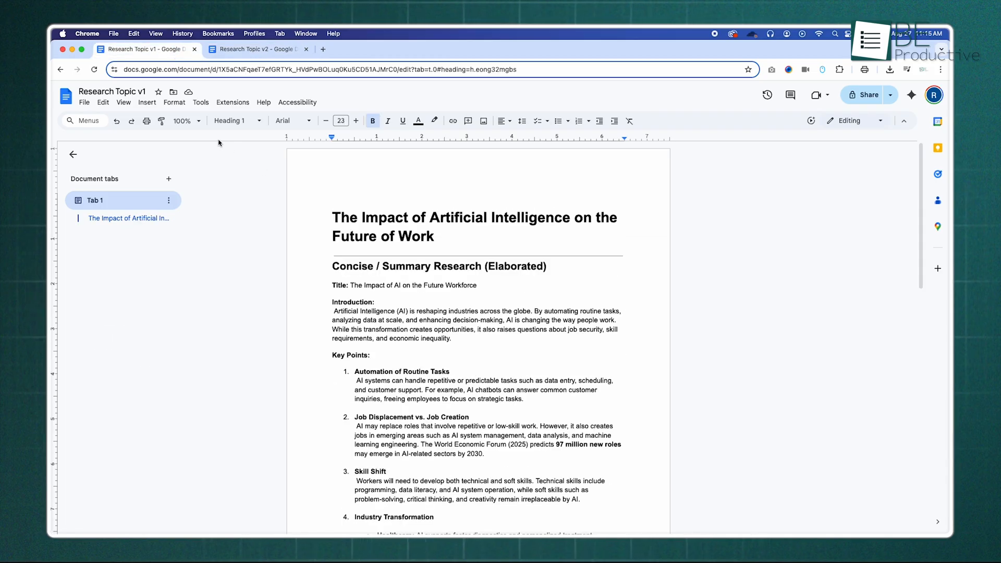
pyautogui.click(201, 102)
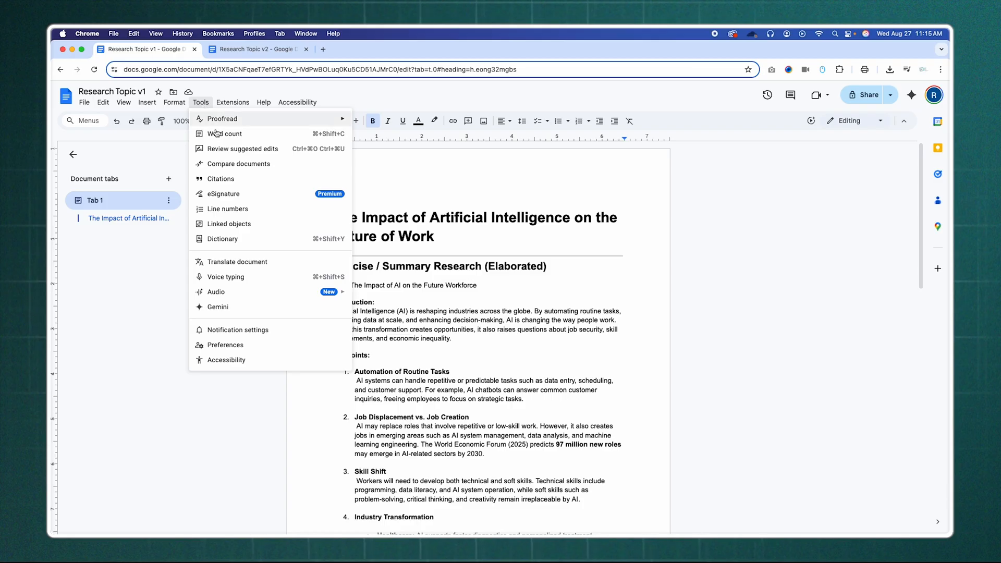
pyautogui.moveTo(234, 164)
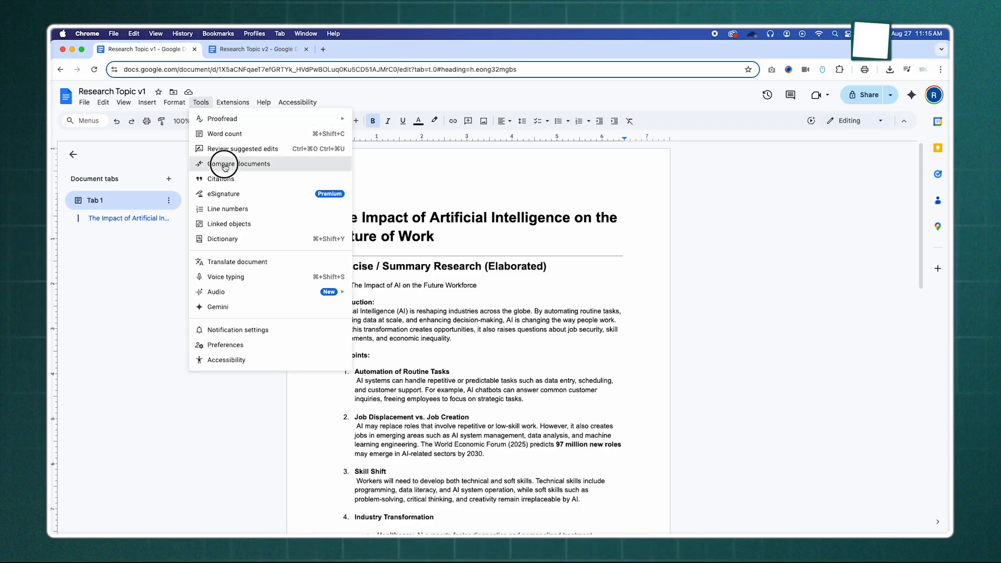
# Compare the document with Research Topic v2 and review the tracked differences in the result
pyautogui.click(238, 164)
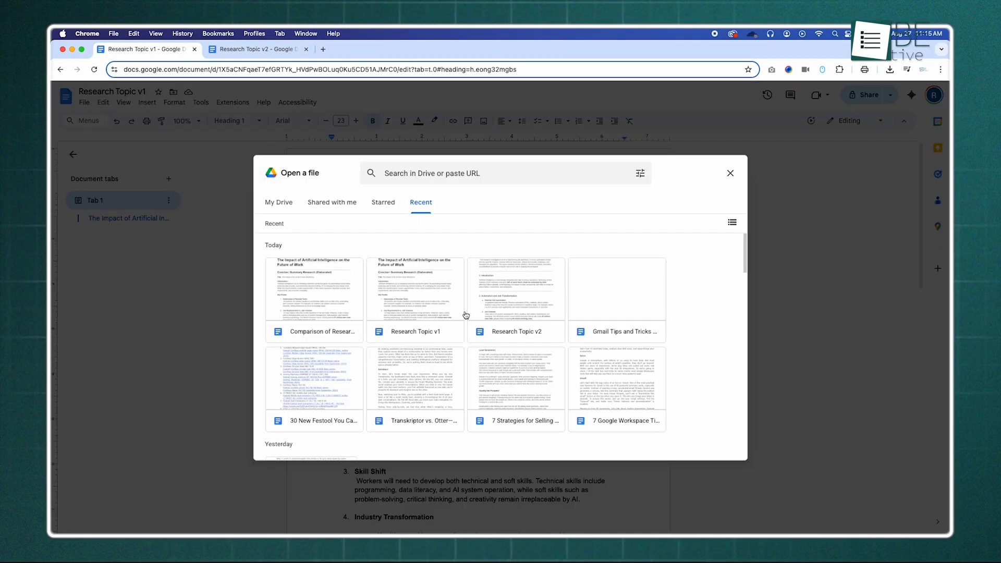
pyautogui.click(515, 299)
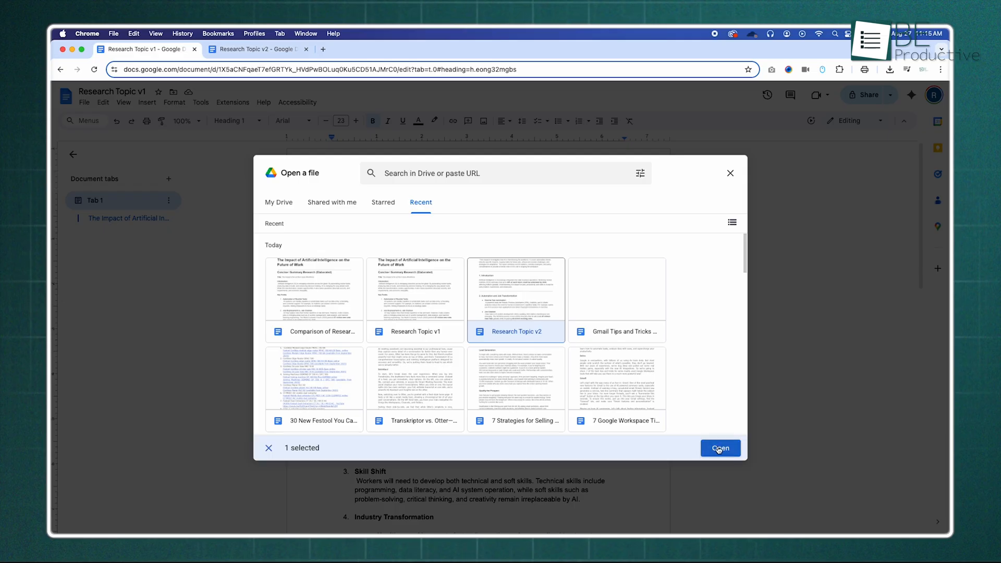
pyautogui.click(720, 447)
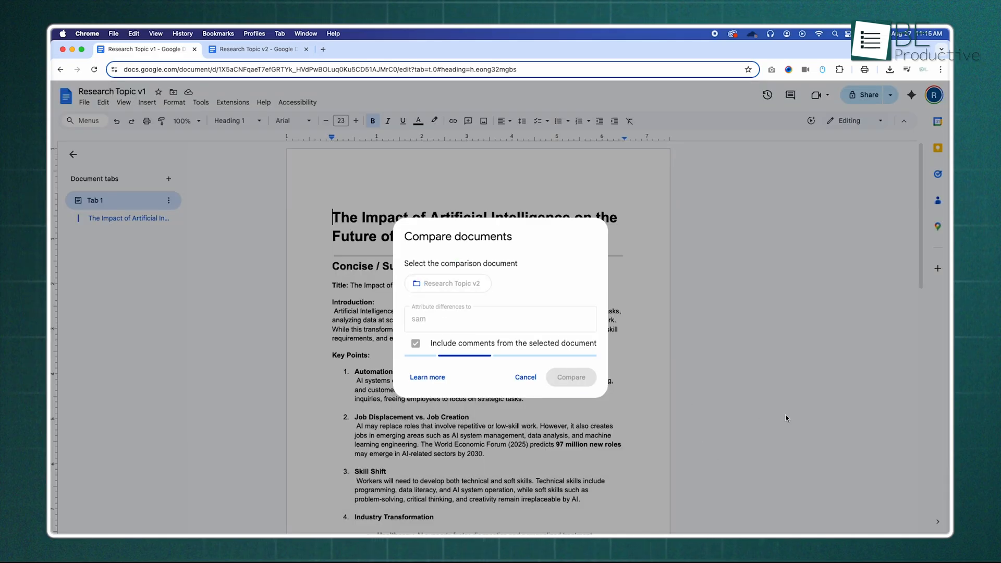
pyautogui.click(570, 376)
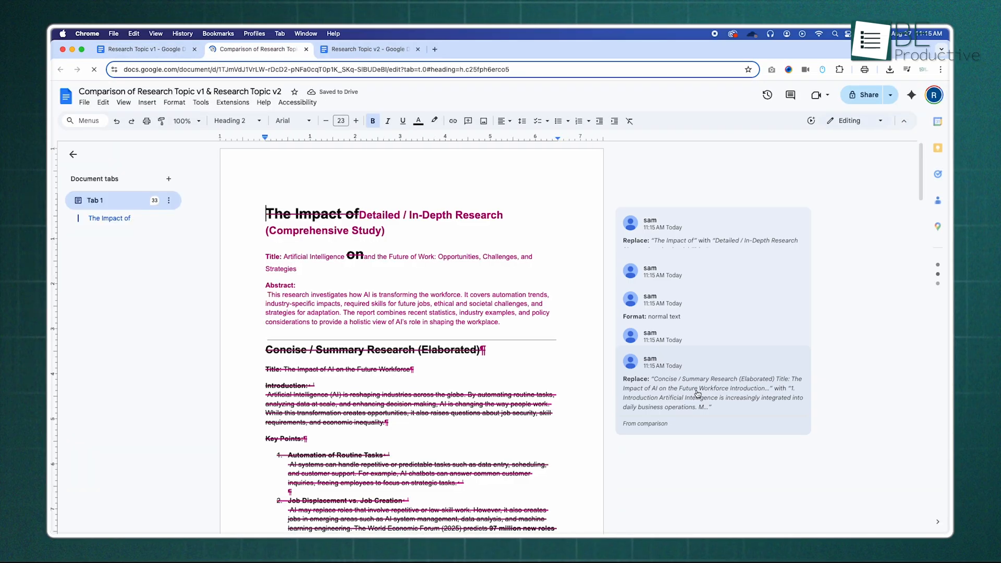
pyautogui.scroll(-3)
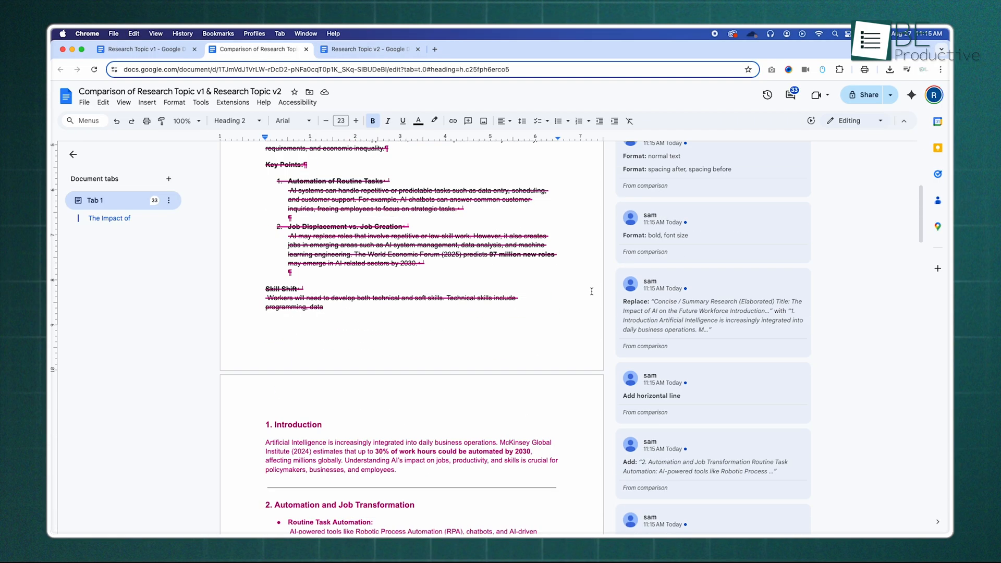
pyautogui.scroll(-3)
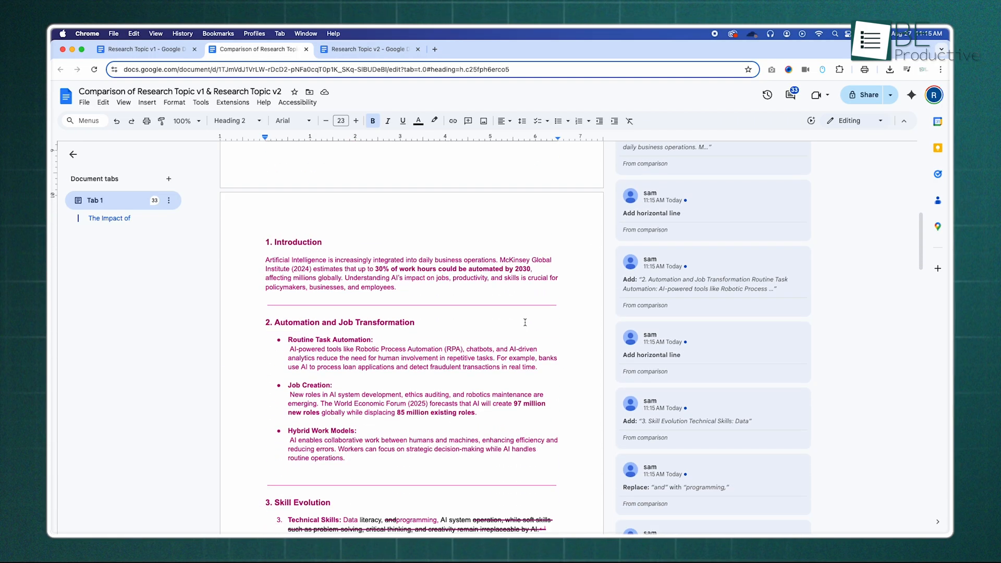
pyautogui.scroll(3)
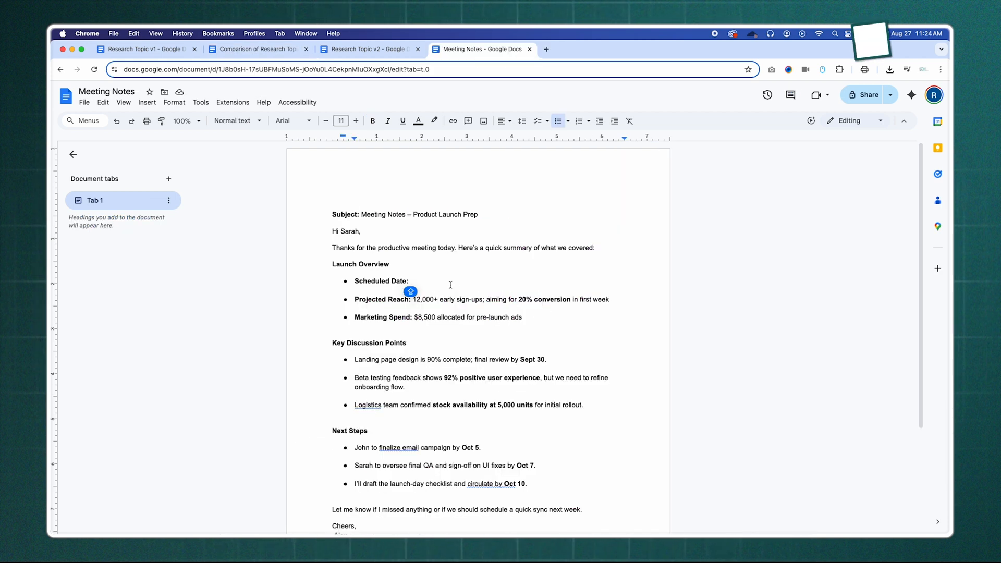
# Insert a date chip after Scheduled Date set to October 25, 2025
pyautogui.write('@')
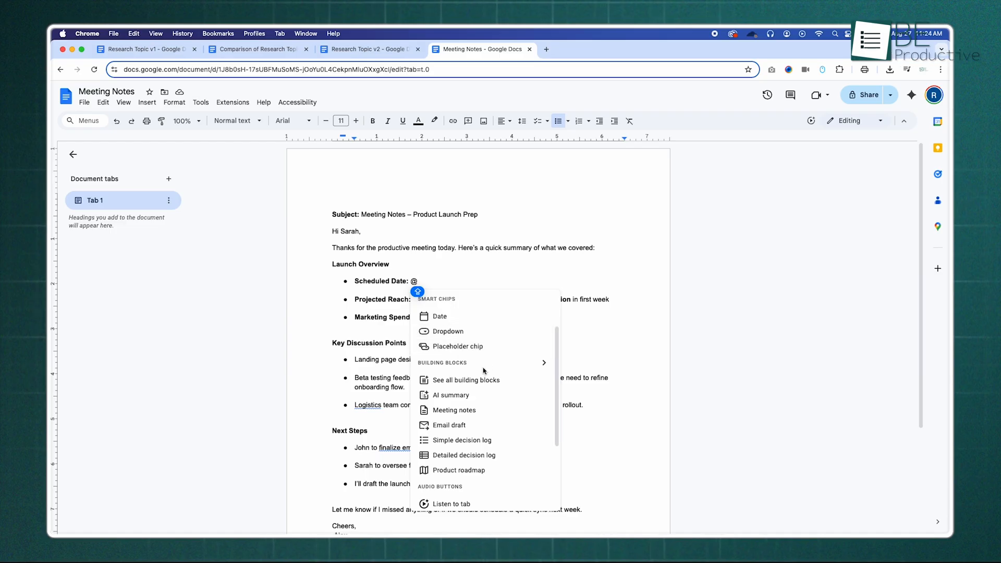
pyautogui.scroll(-3)
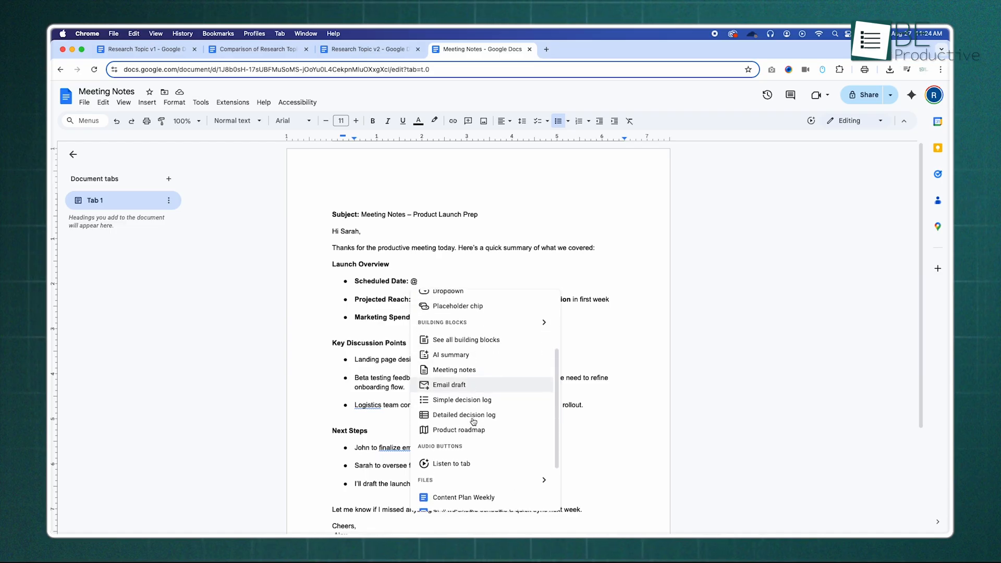
pyautogui.scroll(3)
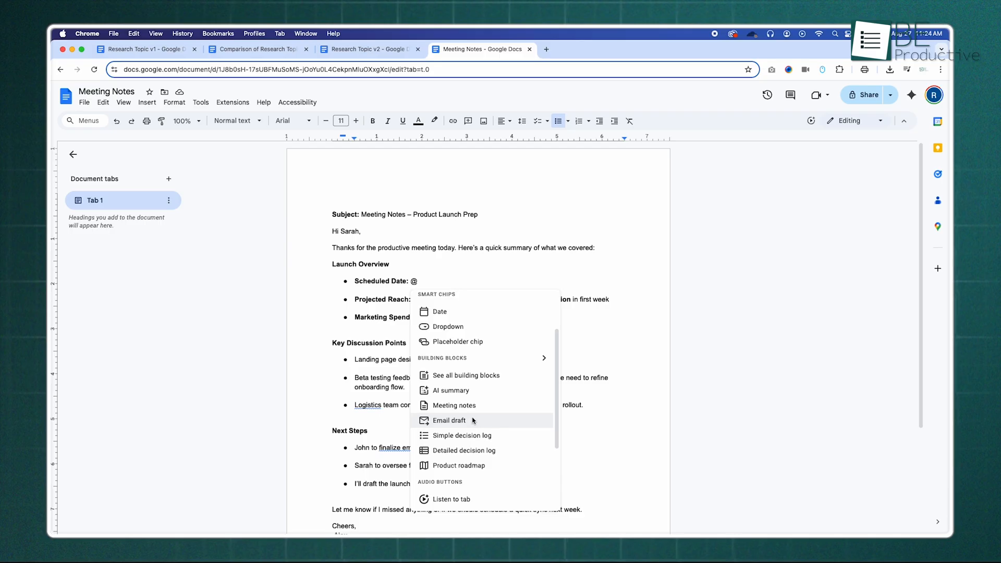
pyautogui.click(439, 312)
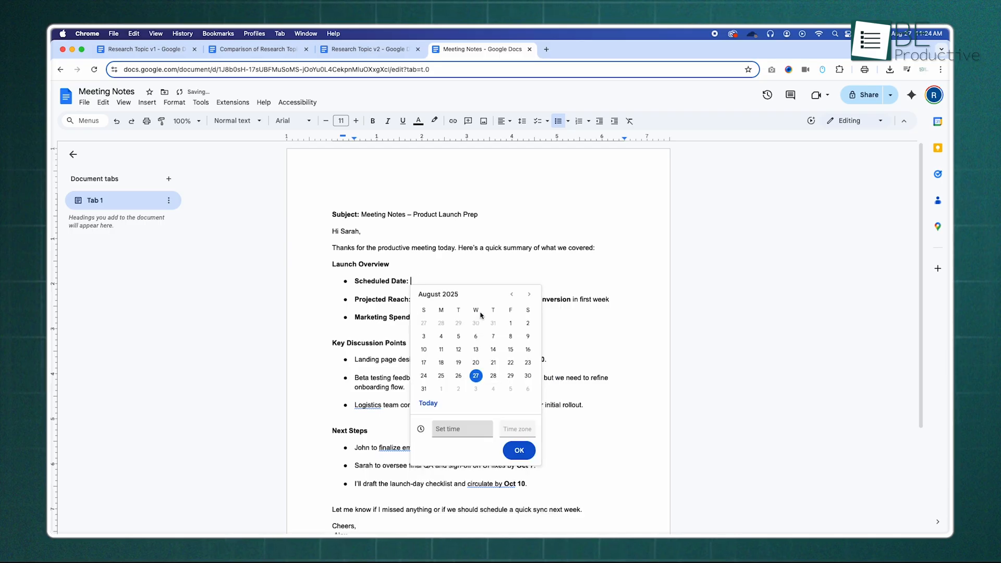
pyautogui.click(529, 294)
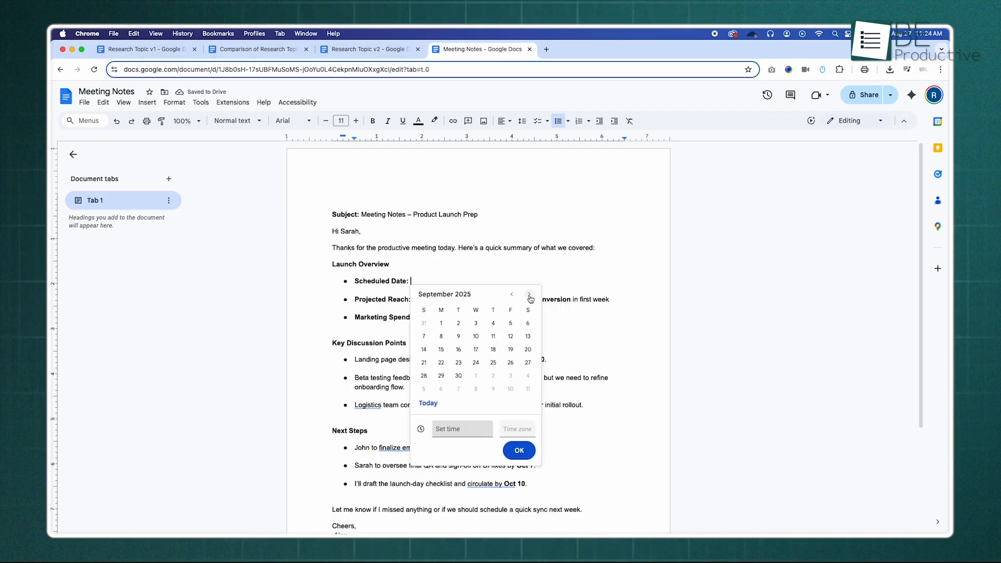
pyautogui.click(529, 294)
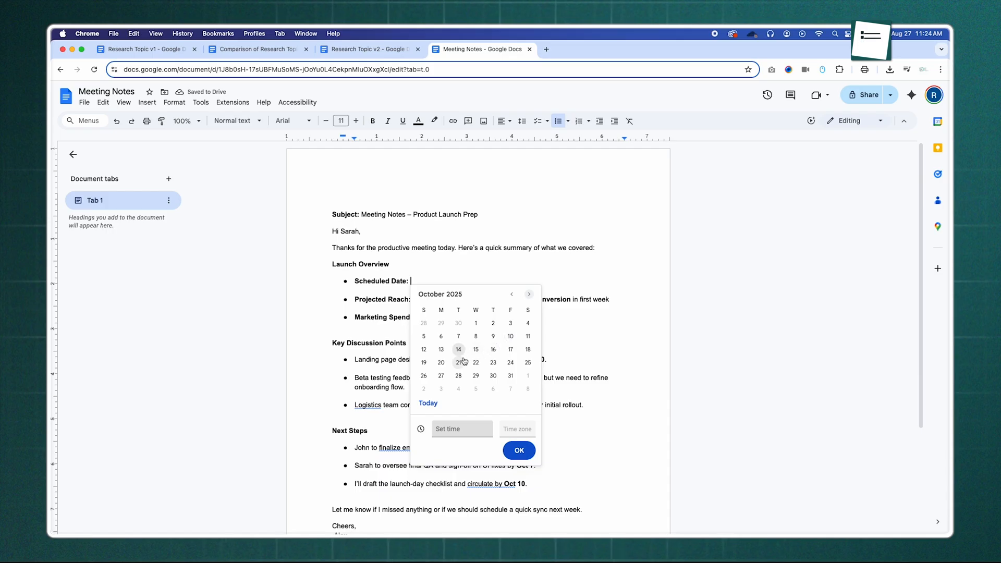
pyautogui.click(527, 363)
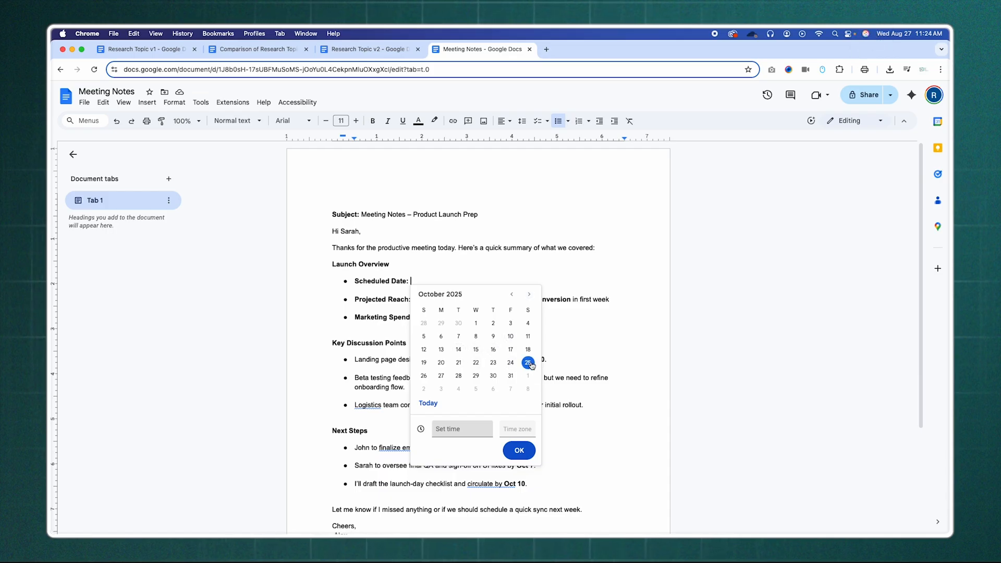
pyautogui.click(519, 450)
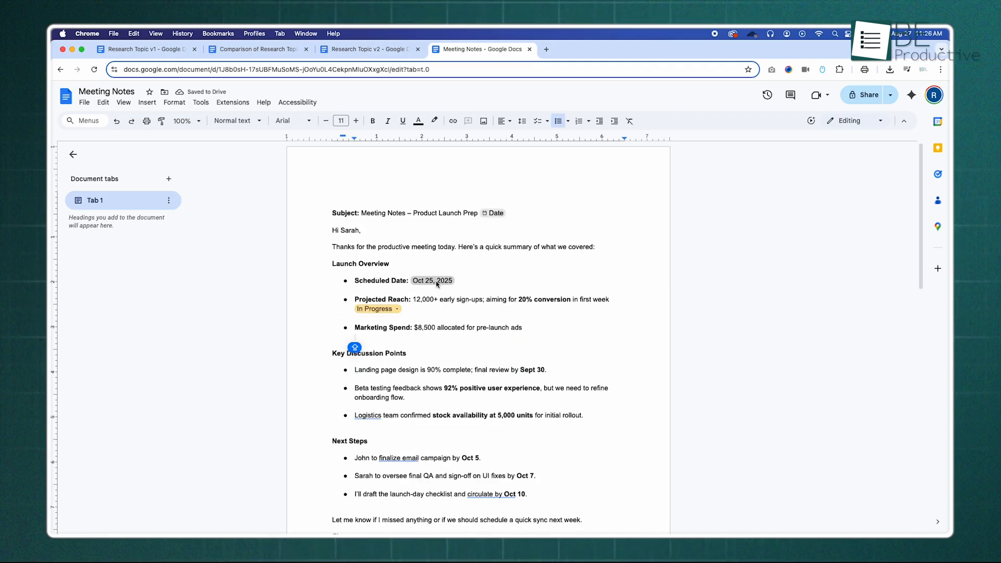
# Add the In Progress dropdown and Date chips to the Meeting Notes
pyautogui.click(432, 281)
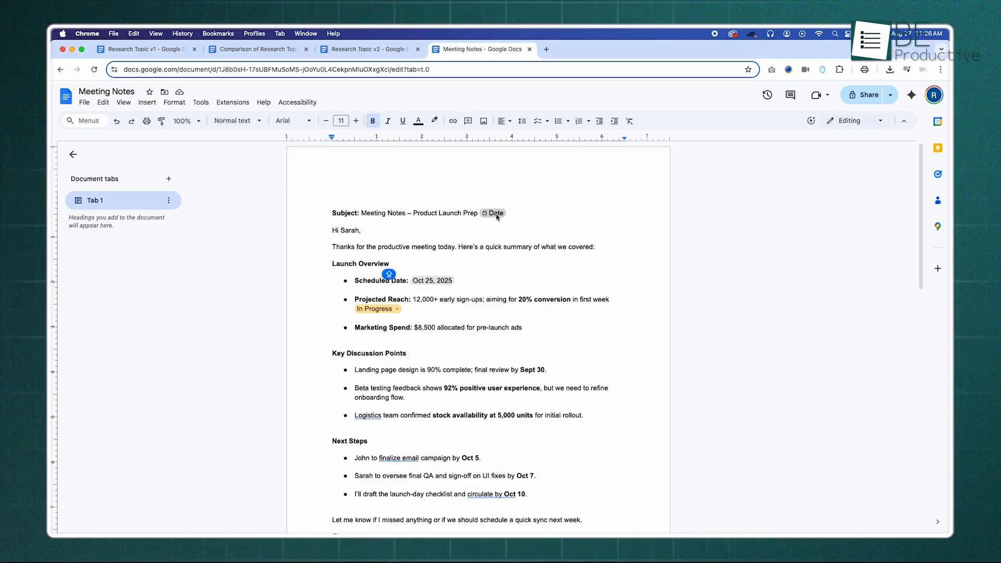
pyautogui.click(493, 213)
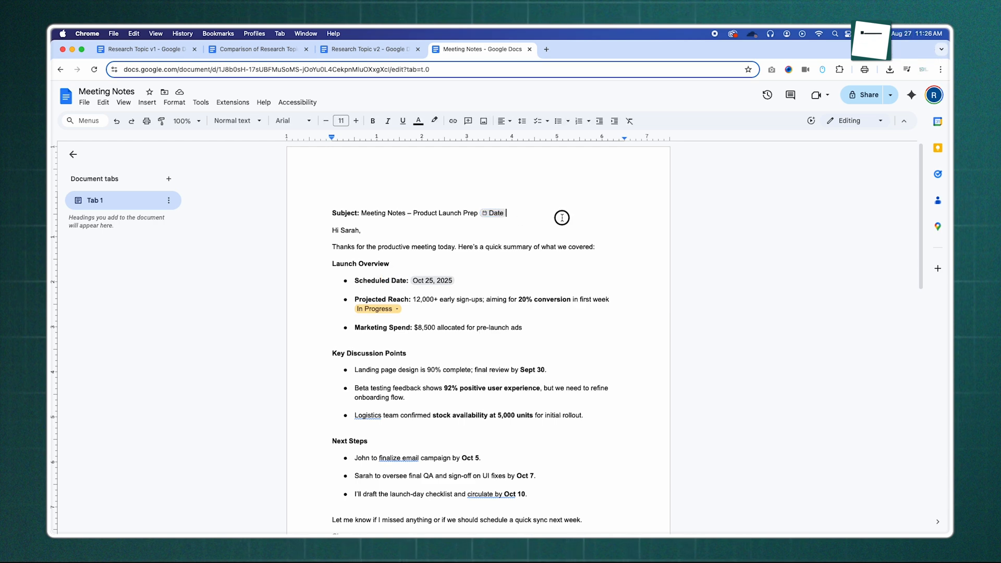
pyautogui.click(494, 213)
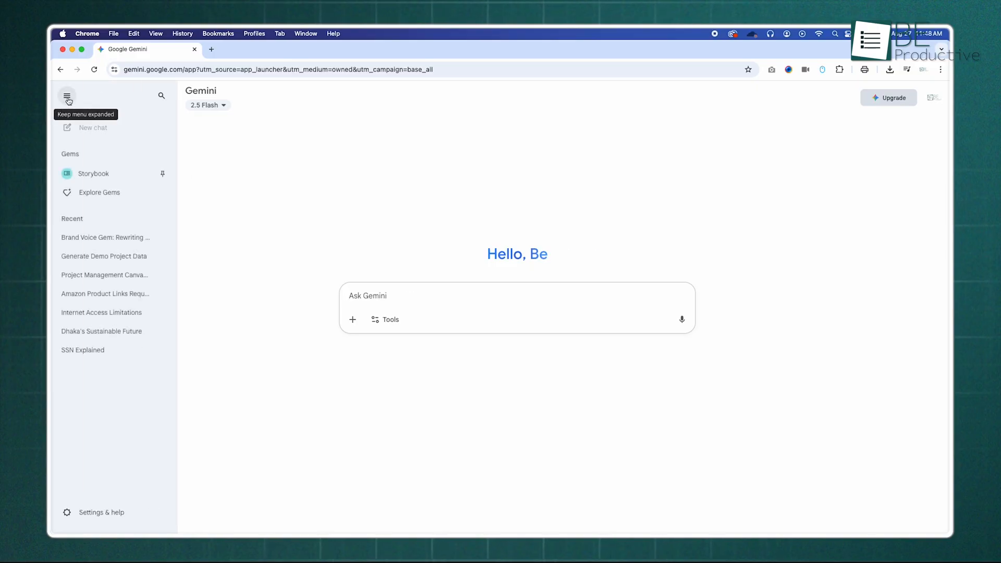
# Start a new Gem in Gemini and send the 'cp' prompt to it
pyautogui.click(67, 96)
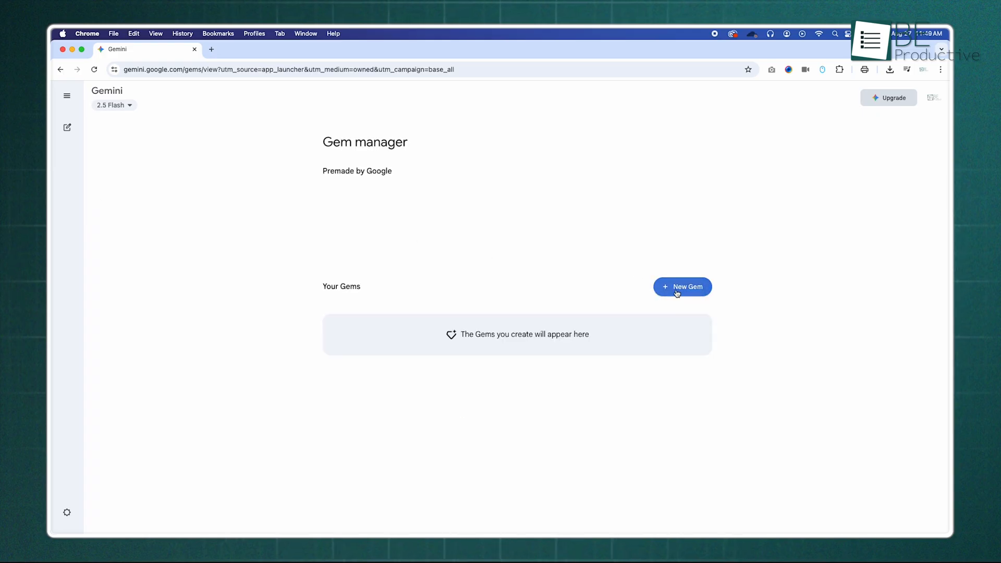
pyautogui.click(682, 286)
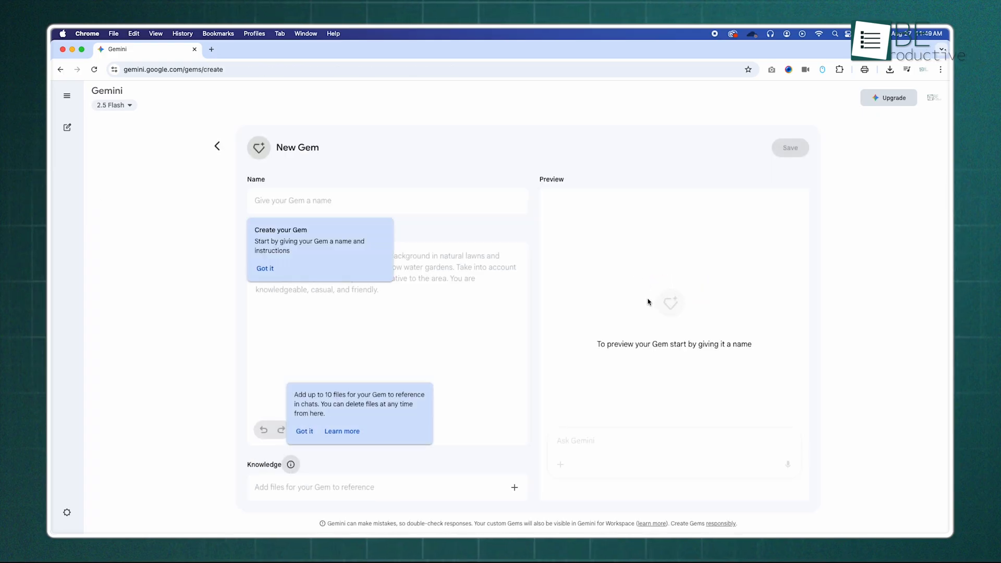
pyautogui.click(264, 268)
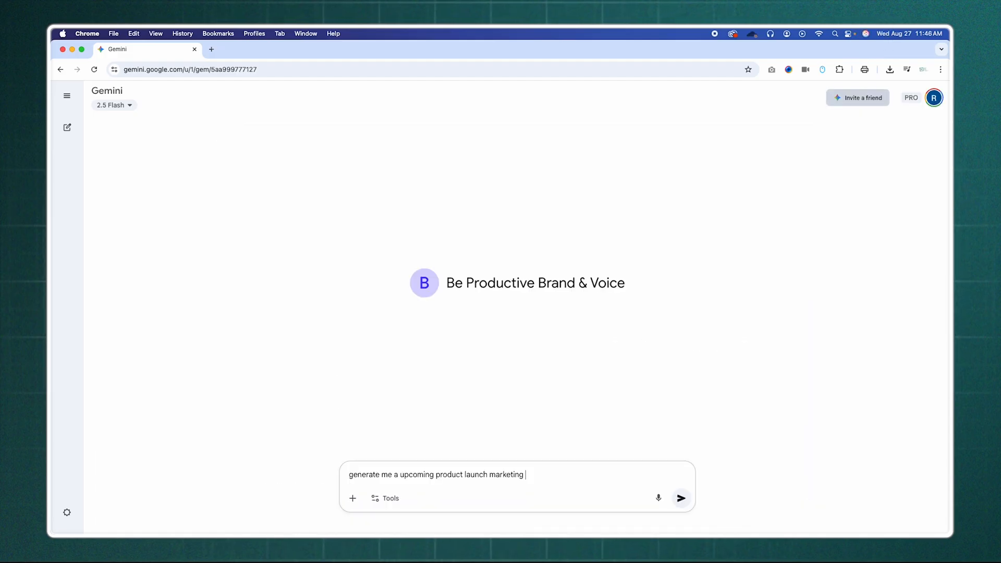
pyautogui.write('cp')
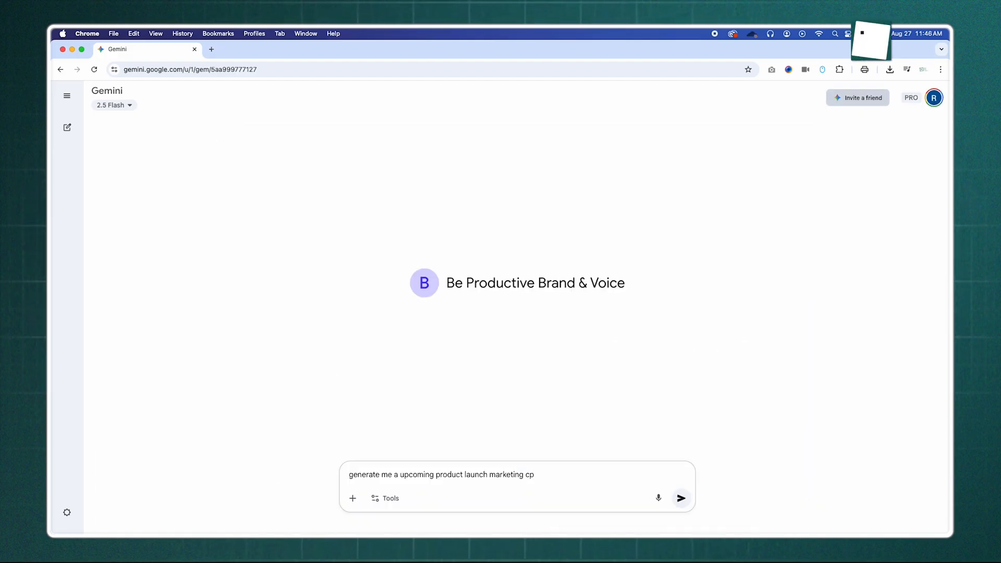
pyautogui.click(680, 498)
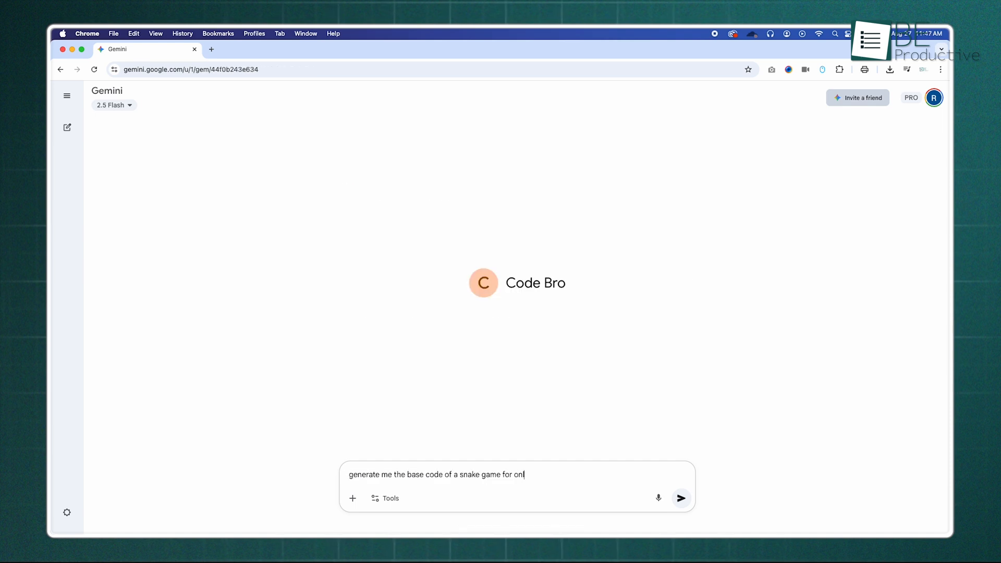
pyautogui.click(680, 498)
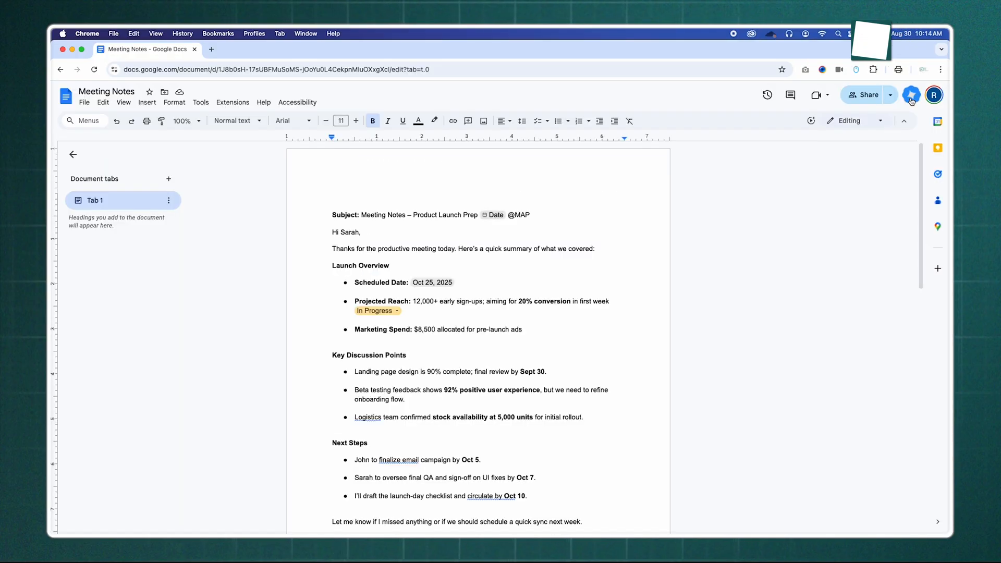
# Show Gemini beside Meeting Notes listing the saved Gems and pick the Writing editor gem
pyautogui.click(912, 95)
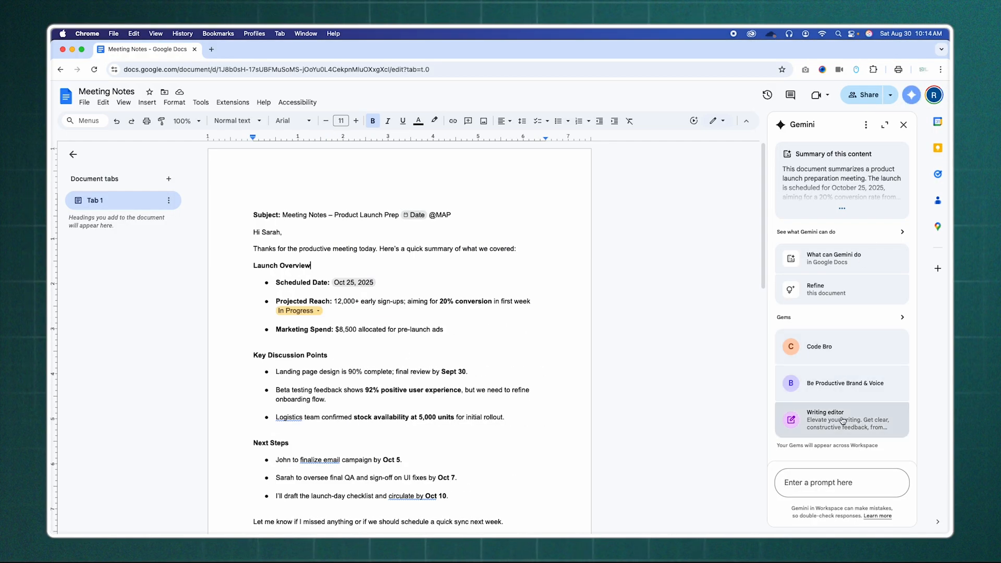
pyautogui.click(842, 419)
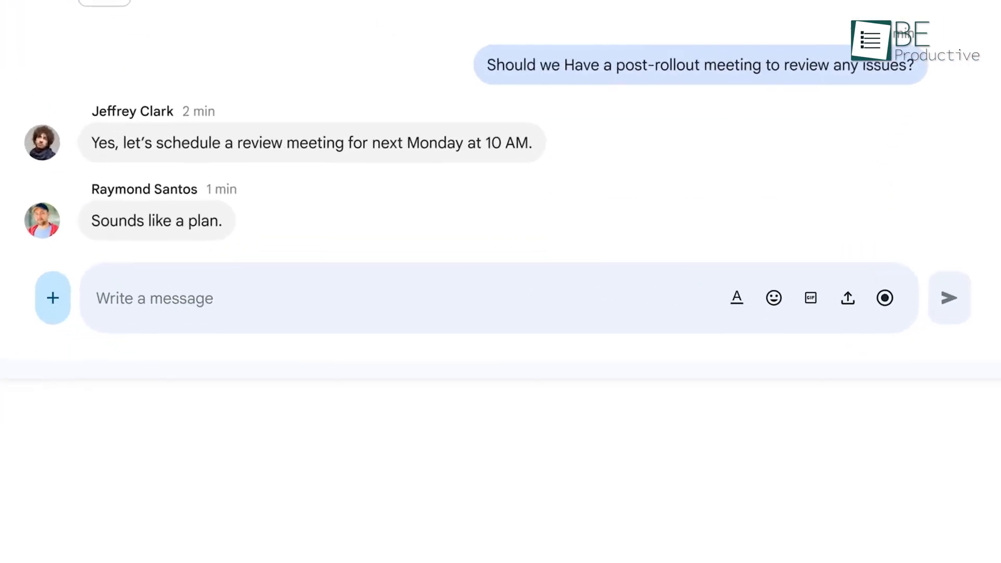
pyautogui.write('@Gemini Summarize this')
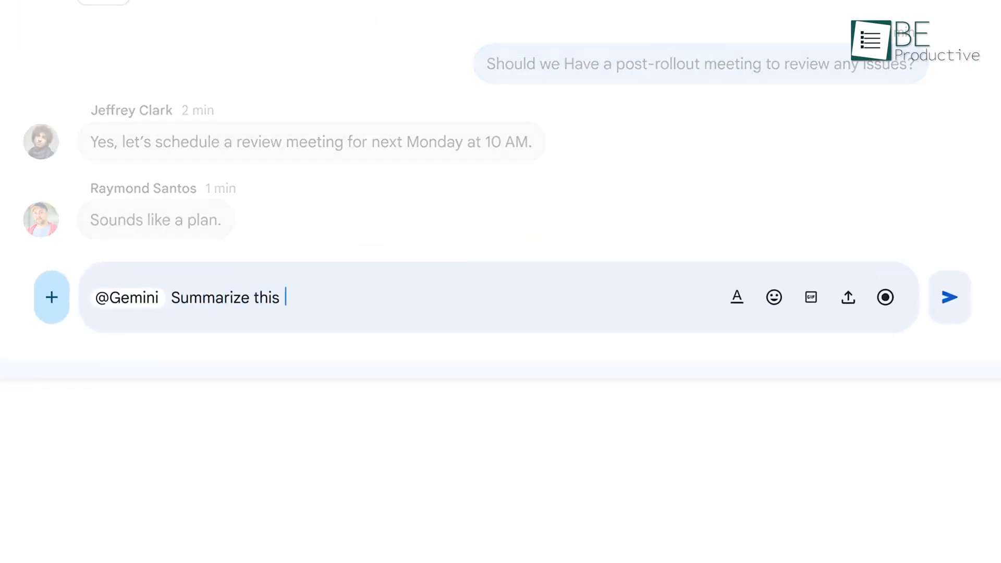
pyautogui.write('discussion as a table and share next')
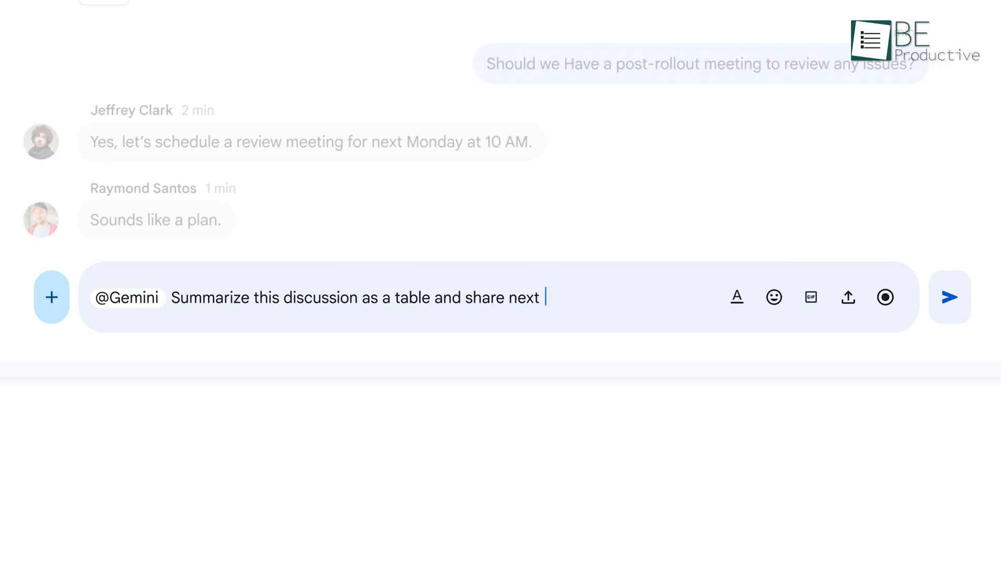
pyautogui.click(949, 297)
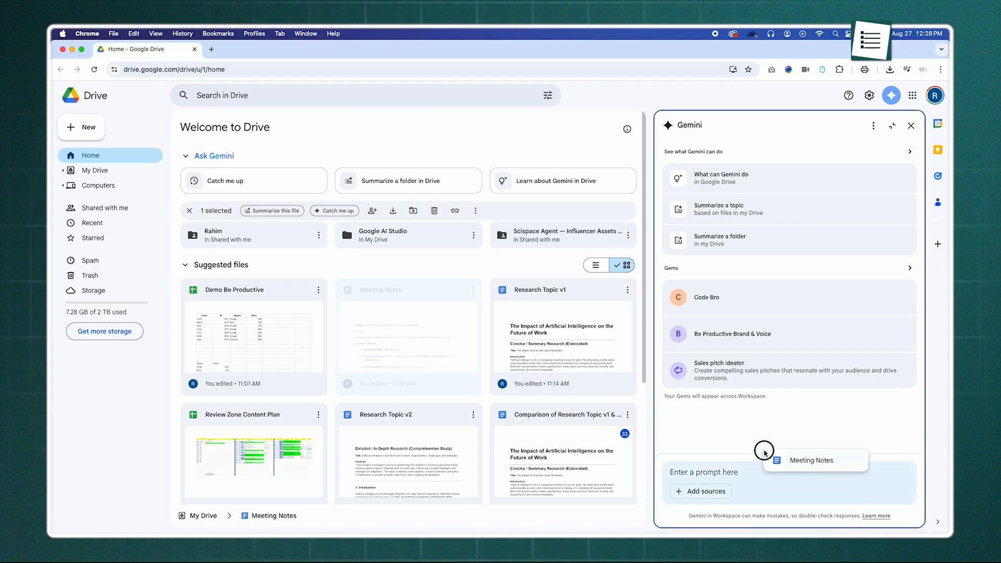
# Add the Meeting Notes file as a source in Drive's Gemini side panel
pyautogui.click(811, 460)
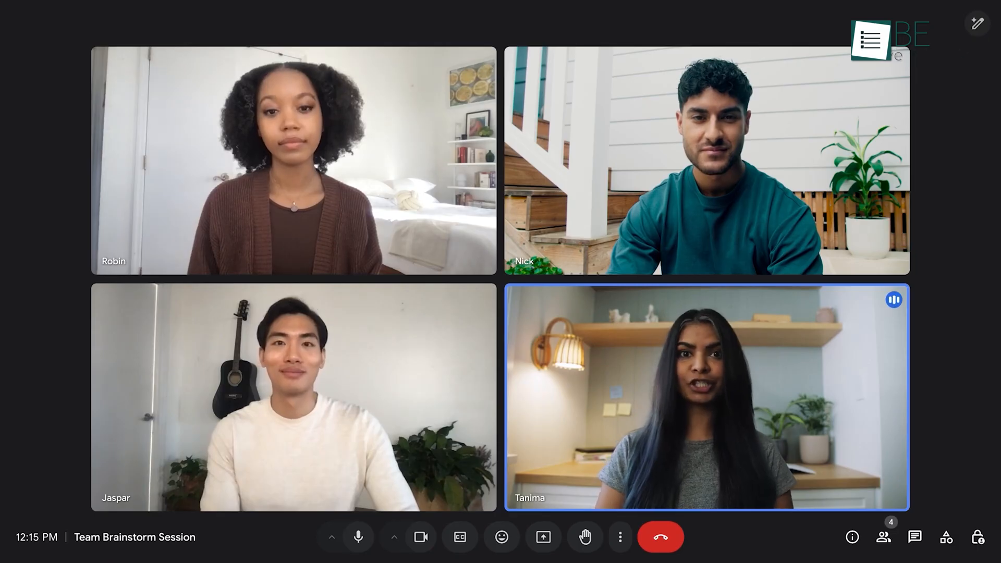
# Start Gemini note-taking for the Team Brainstorm Session with meeting transcription enabled
pyautogui.click(870, 41)
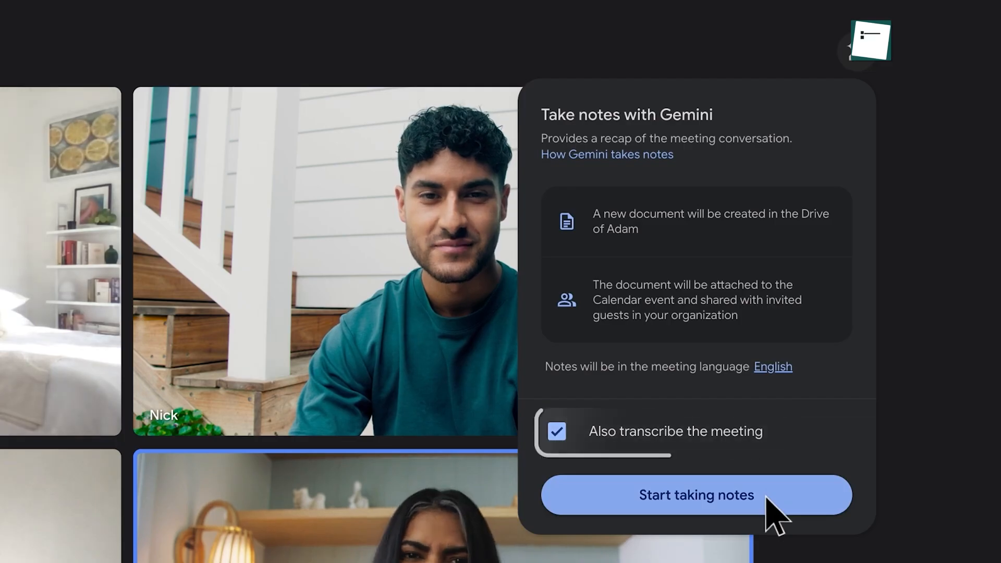
pyautogui.click(695, 495)
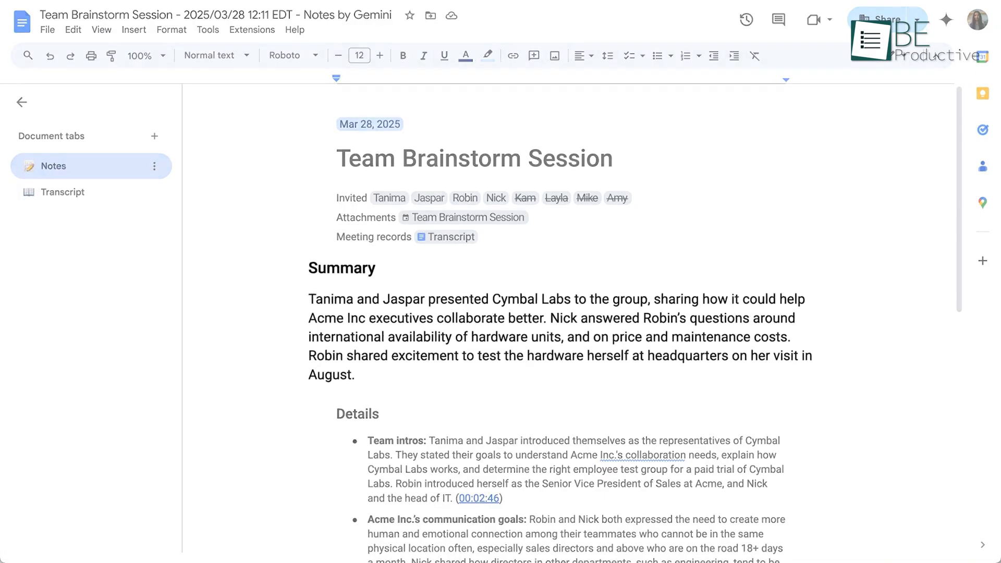
pyautogui.scroll(-3)
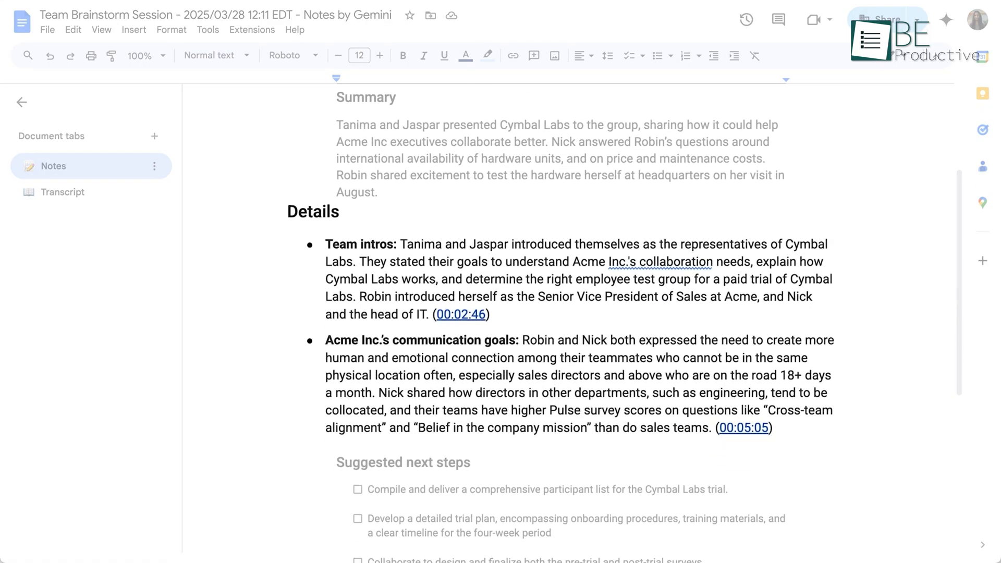
pyautogui.scroll(-3)
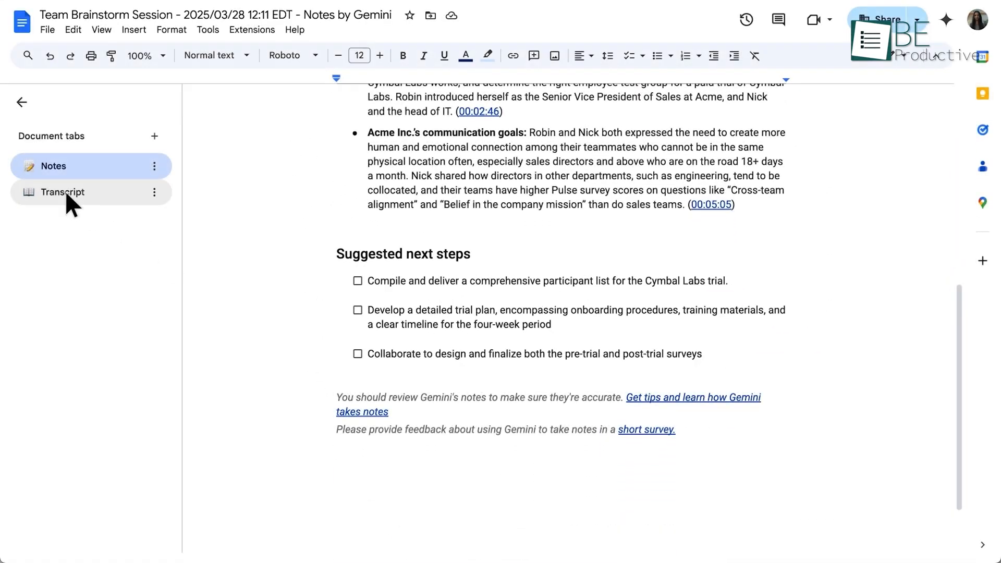
# Review the generated transcript and the Team Brainstorm Session event details
pyautogui.click(62, 192)
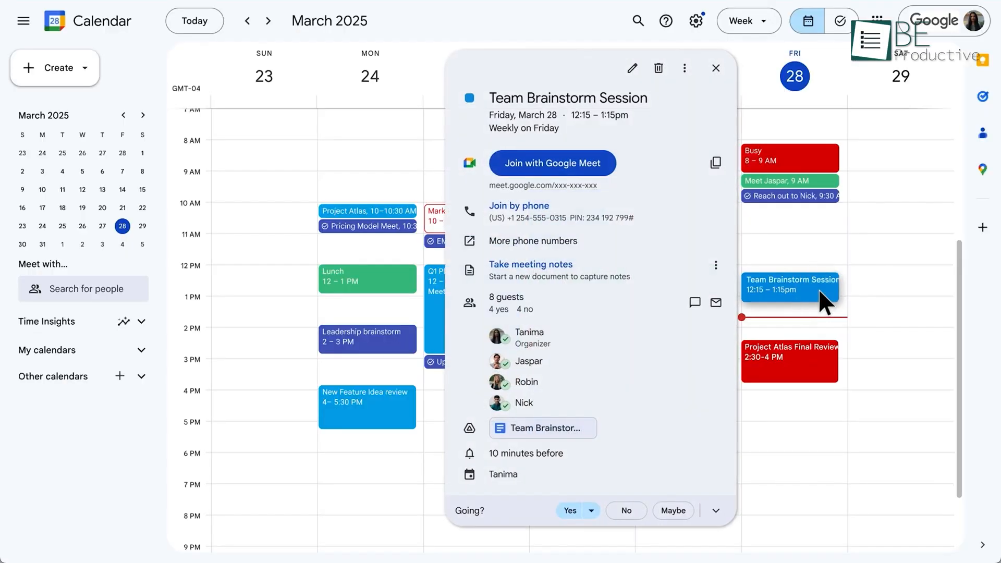
pyautogui.click(551, 163)
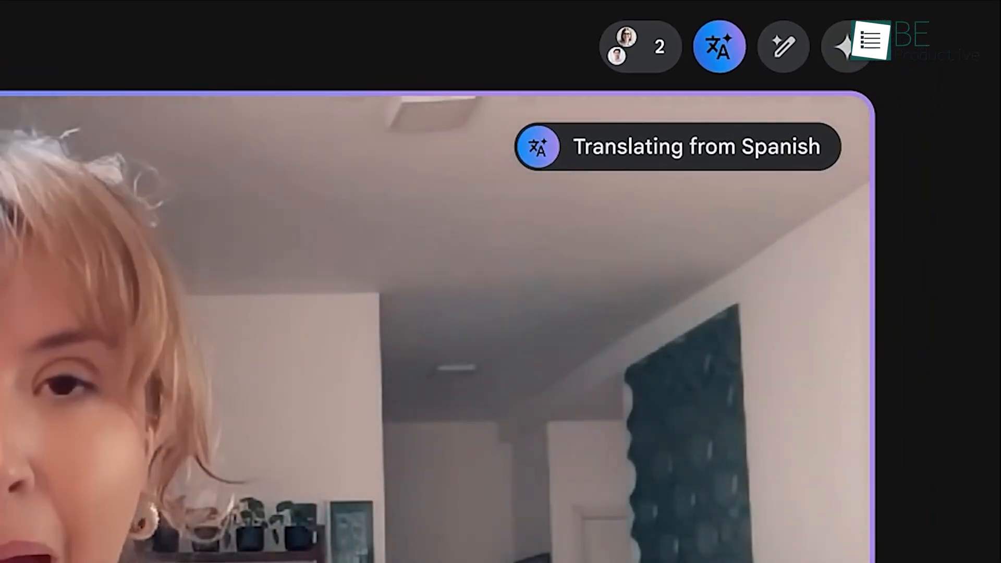
# Enable English–Spanish speech translation for everyone in the Meet call
pyautogui.click(719, 46)
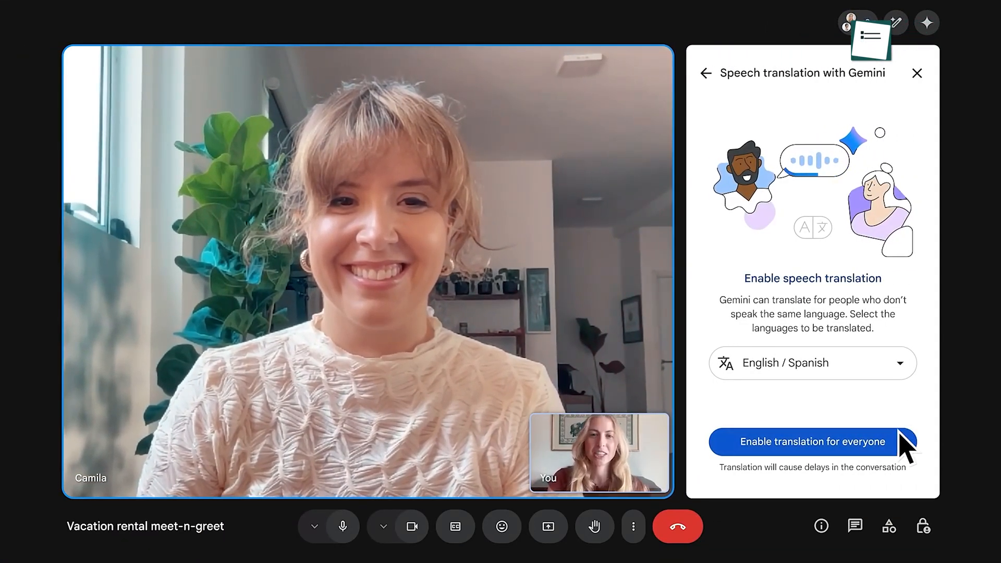
pyautogui.click(812, 441)
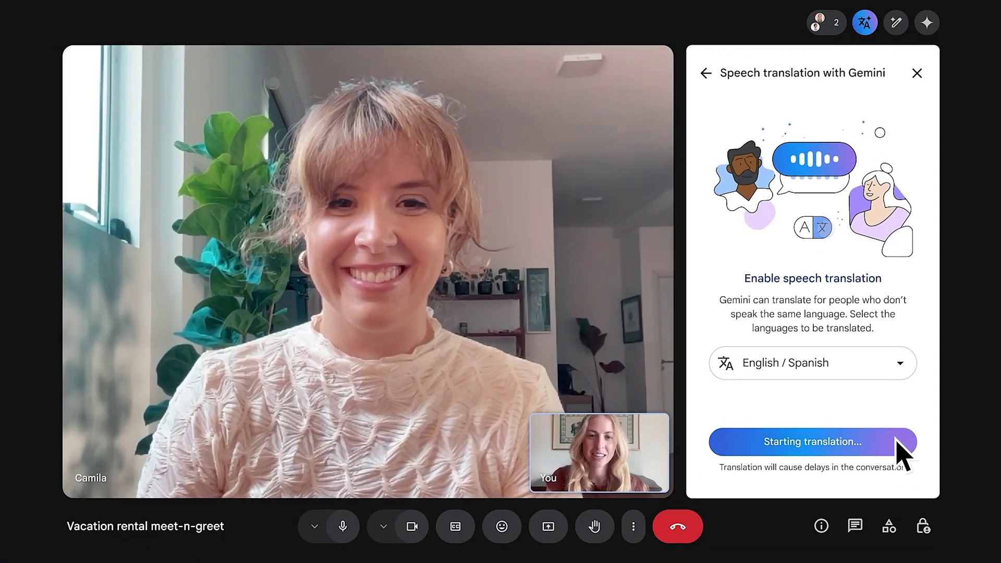
pyautogui.click(811, 442)
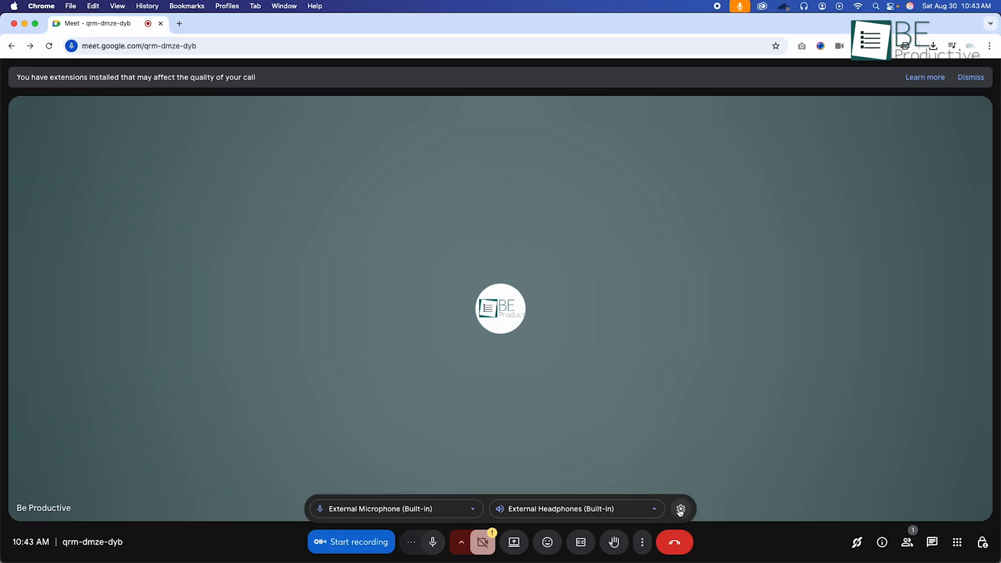
# Enable live captions in Meet settings with English as the meeting language
pyautogui.click(680, 509)
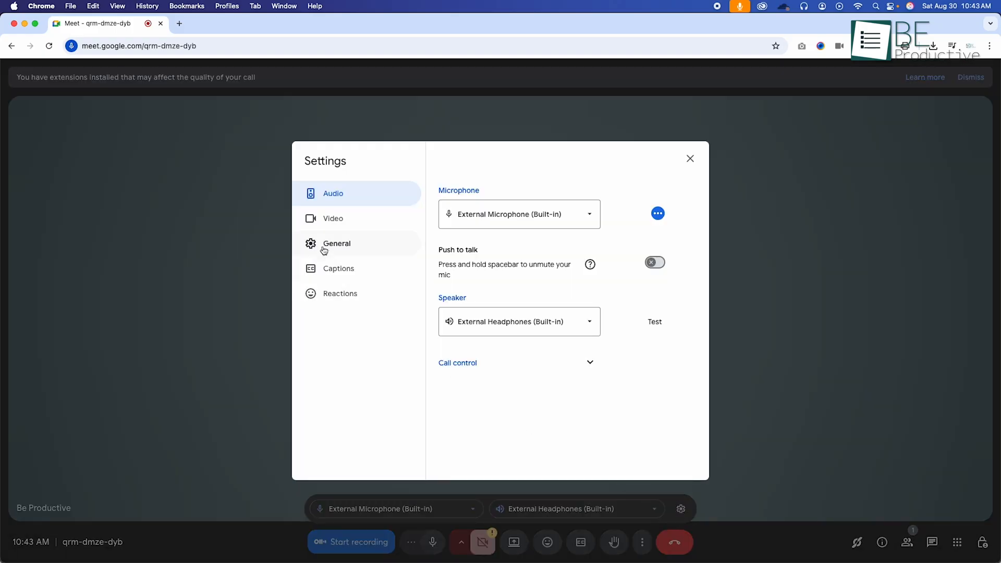
pyautogui.click(338, 268)
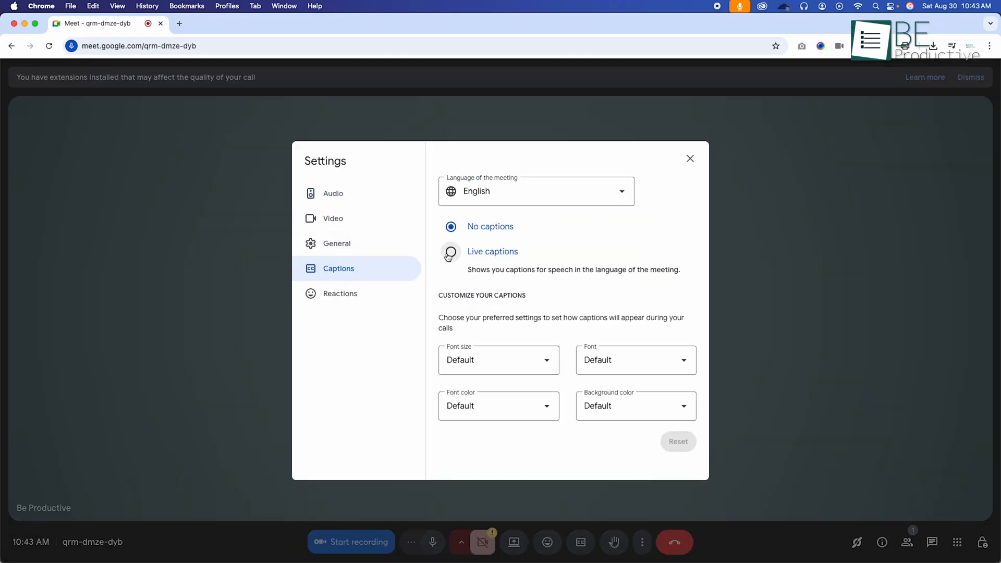
pyautogui.click(451, 252)
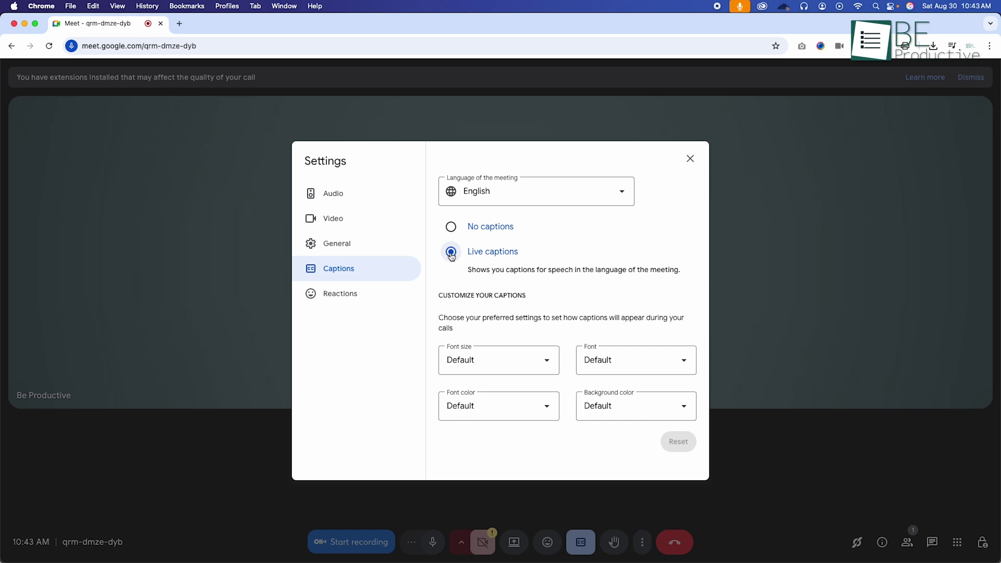
pyautogui.click(536, 191)
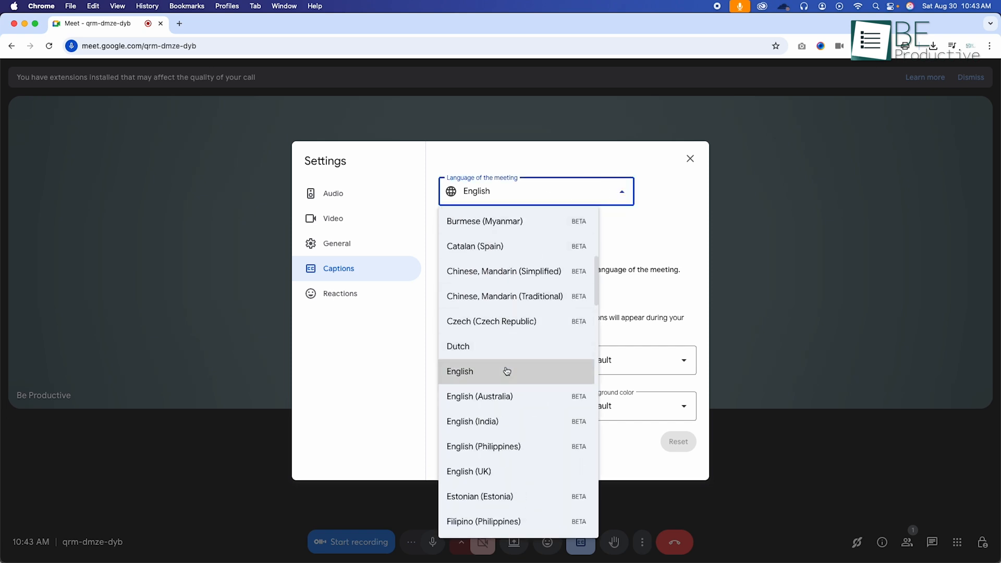
pyautogui.click(460, 371)
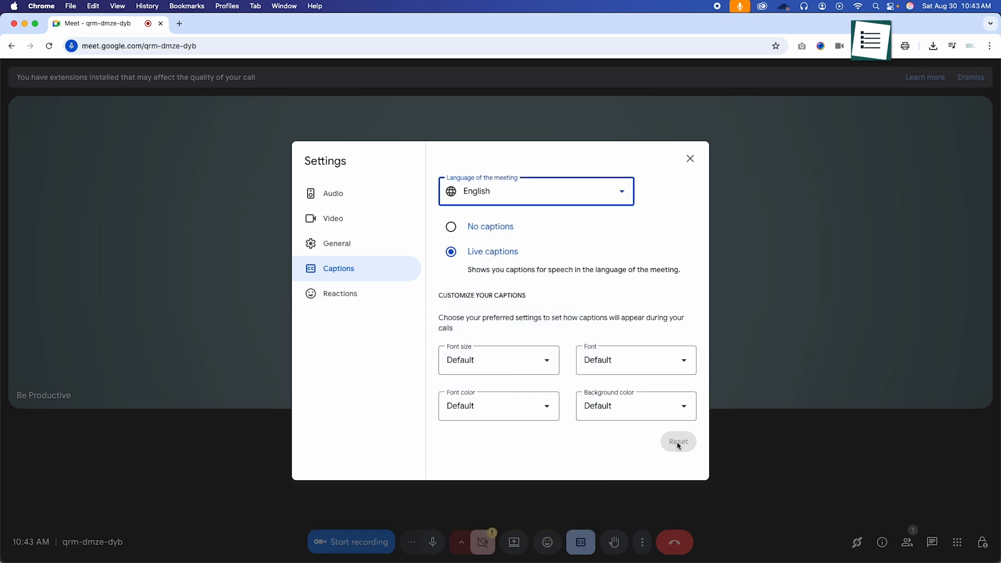
pyautogui.click(689, 159)
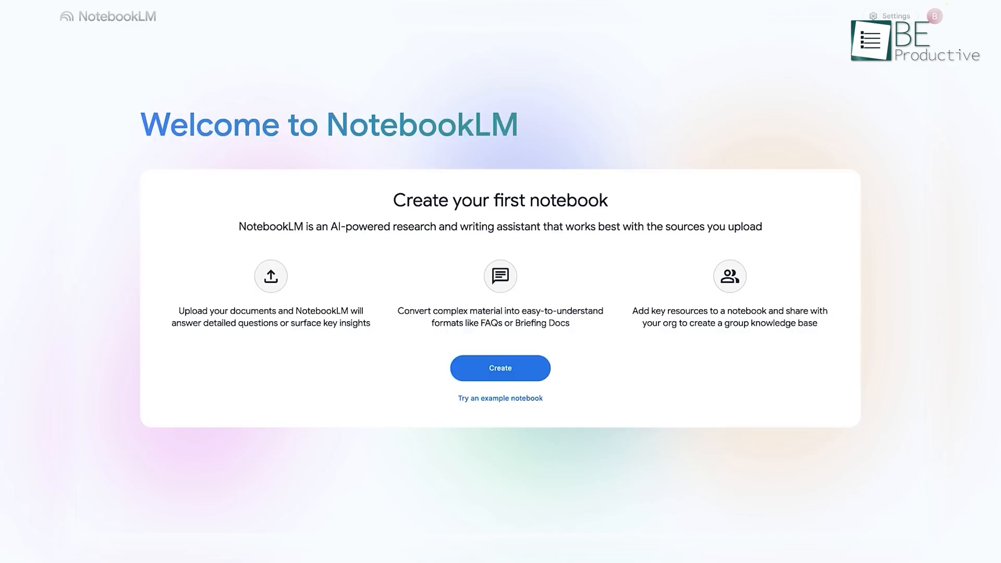
# Create a notebook and enter an audio-overview focus prompt for a new-employee summary of Heritage policies
pyautogui.click(500, 368)
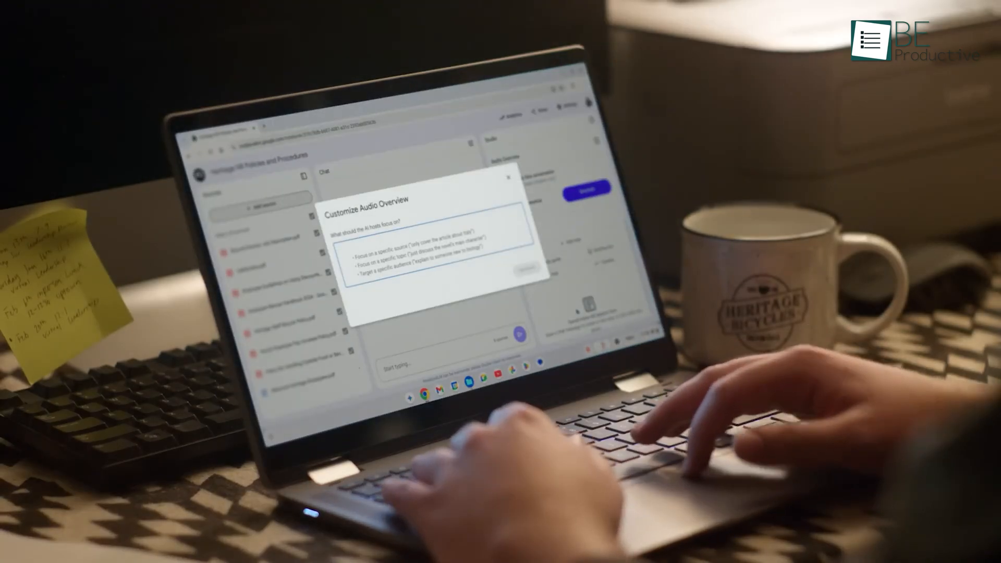
pyautogui.write('Give me the new employee summary of heritage po')
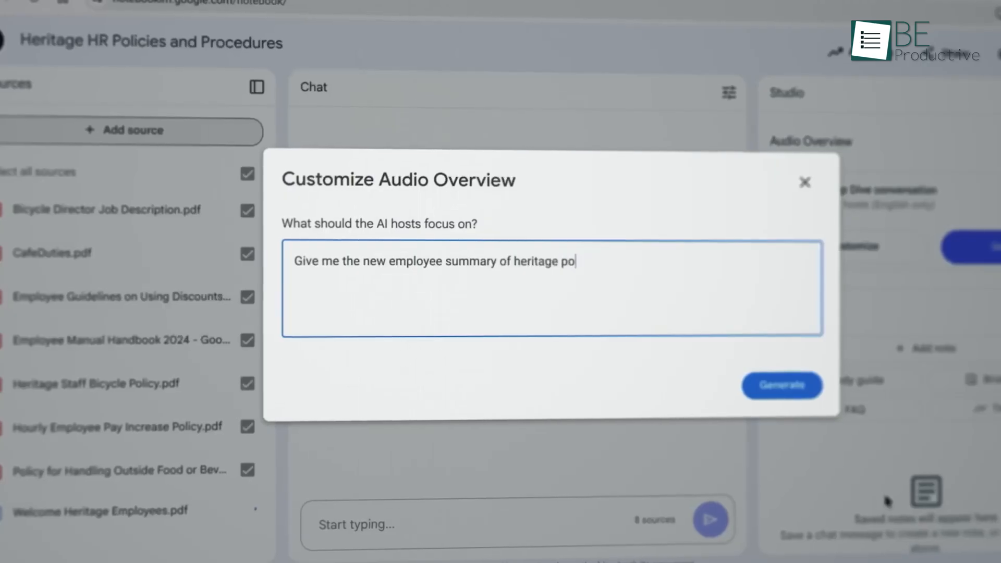